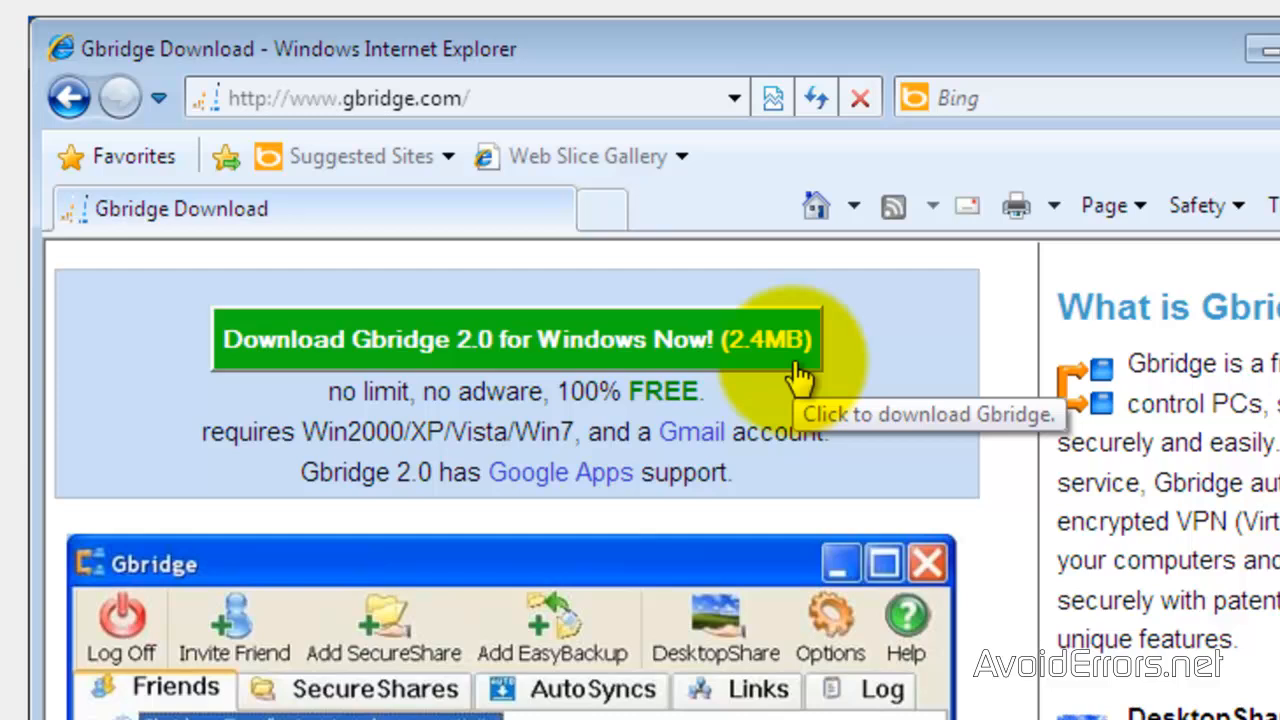
mouse_move(800, 380)
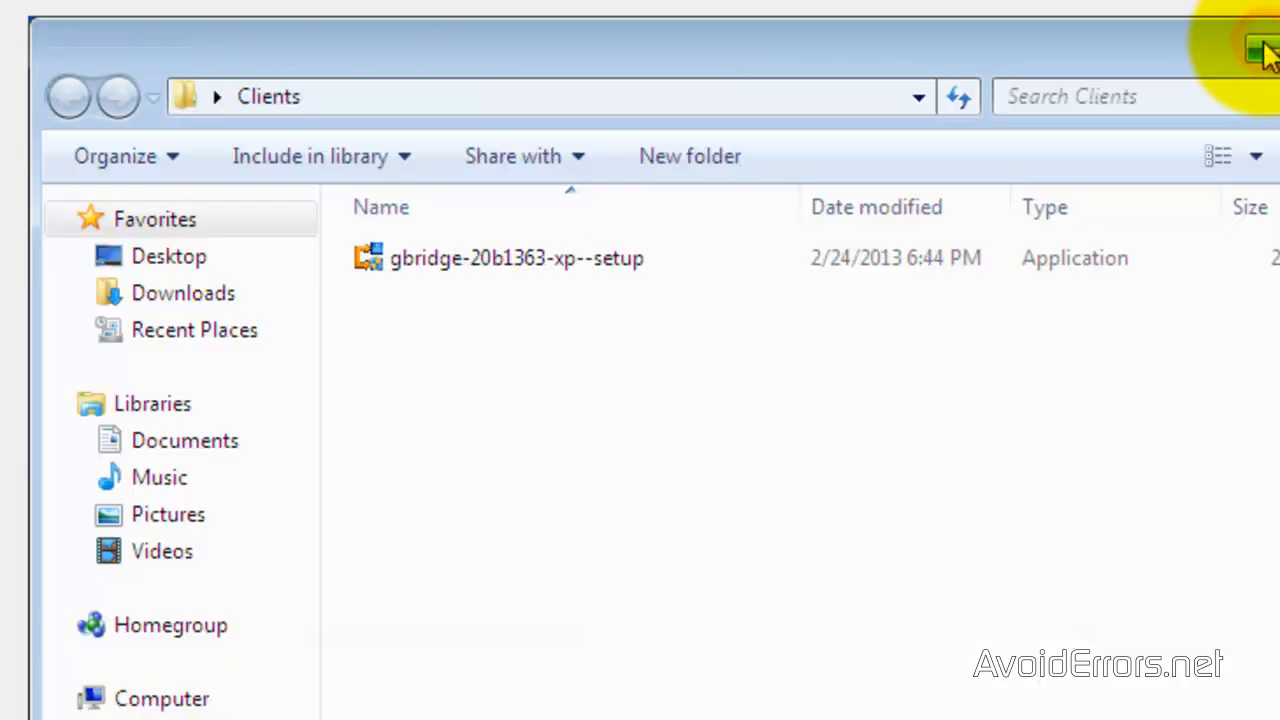
mouse_move(556, 310)
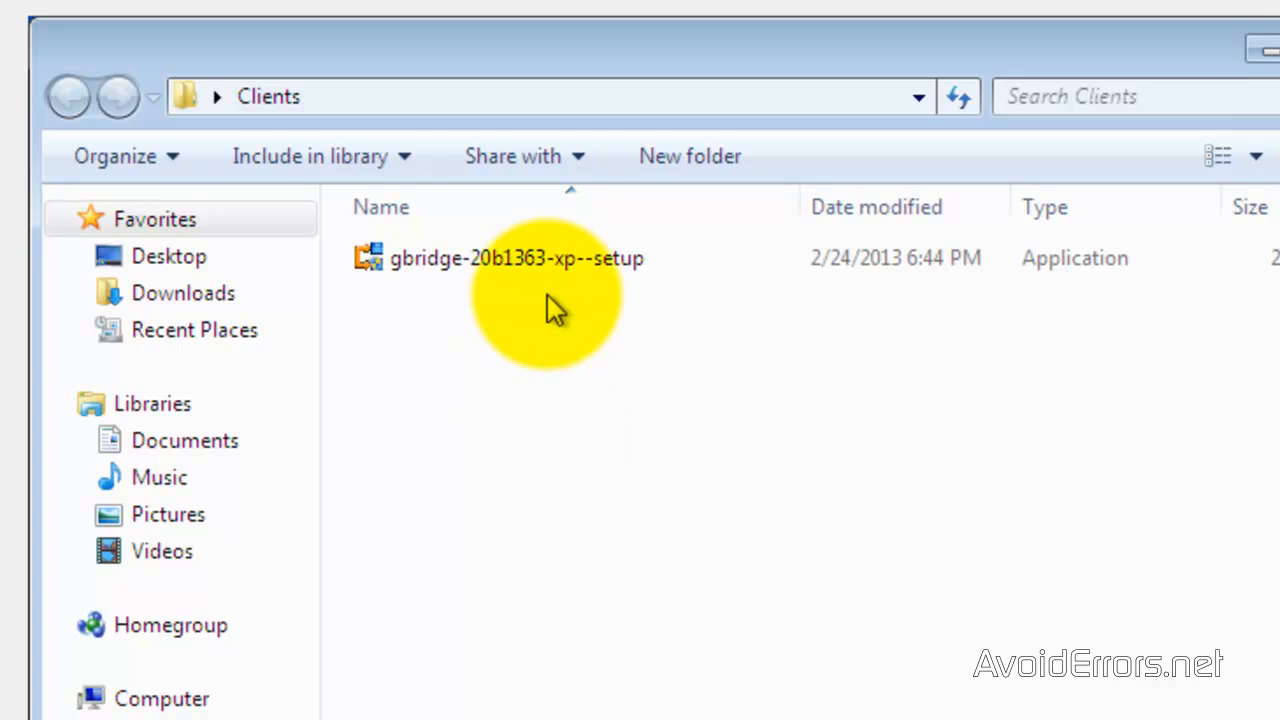
Step: Run the Gbridge installer, accept the licence and VPN driver notice, and finish with 'Run Gbridge now'
double_click(516, 256)
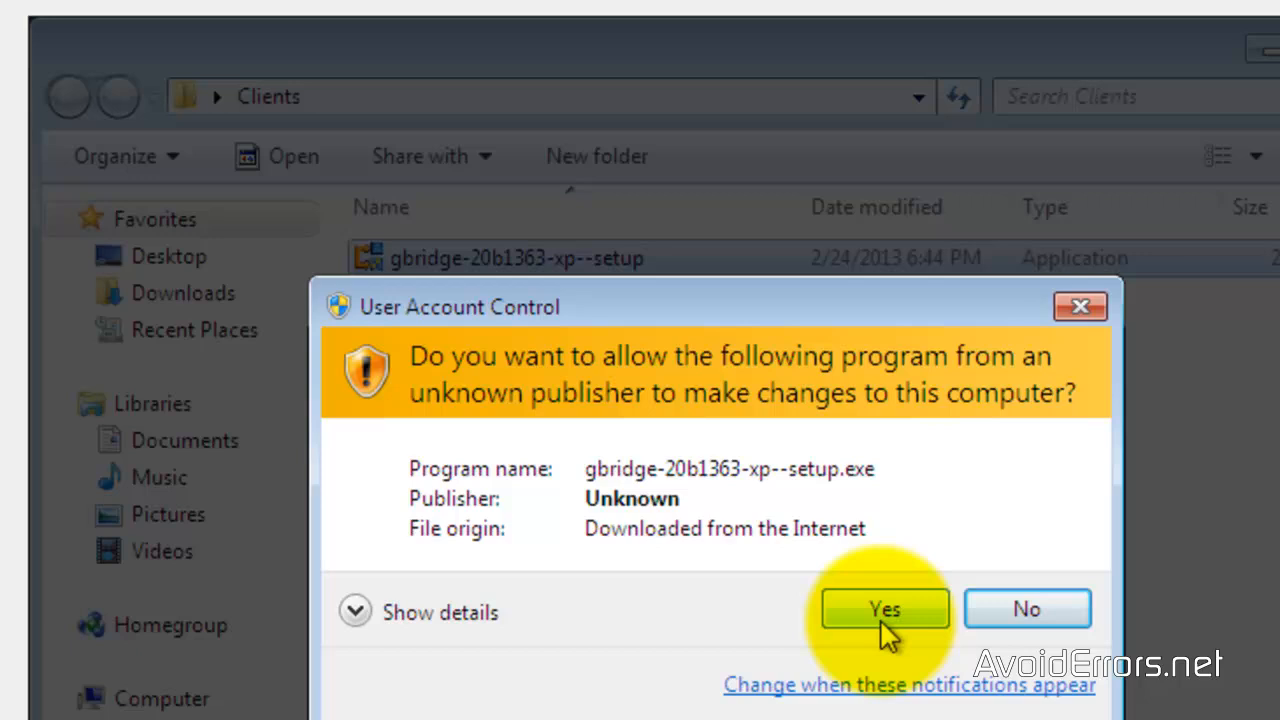
left_click(884, 608)
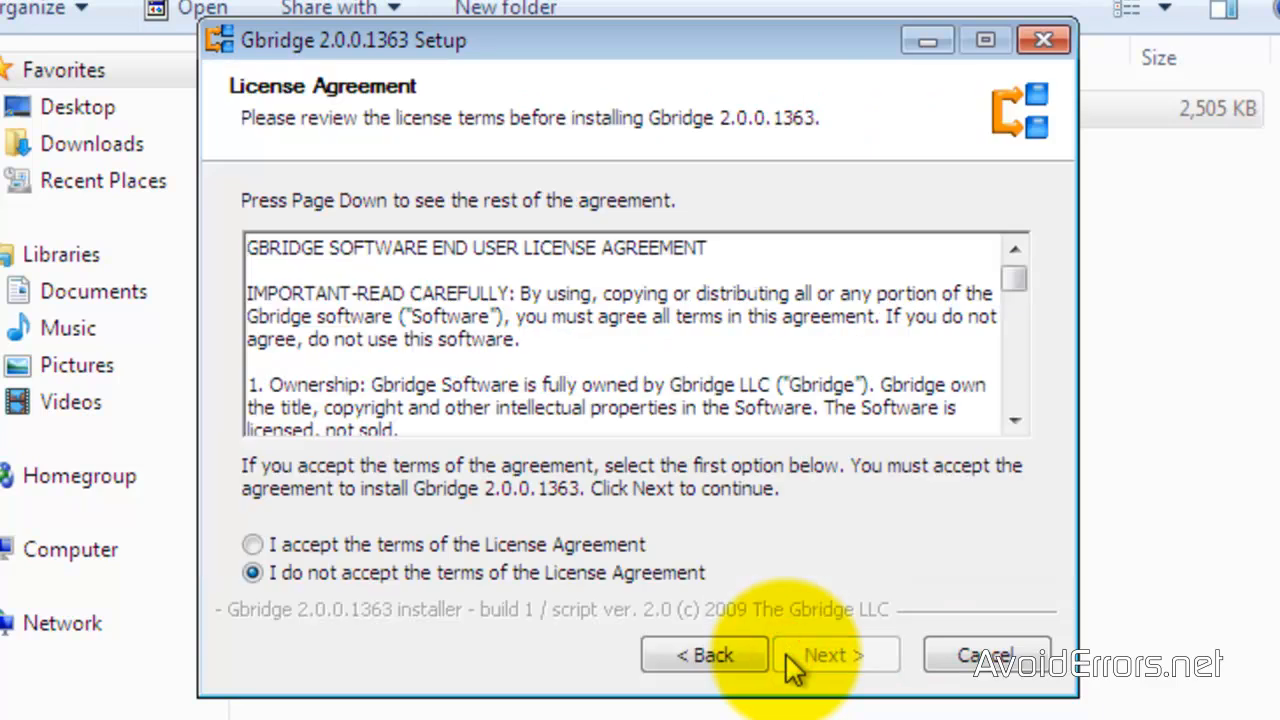
left_click(252, 544)
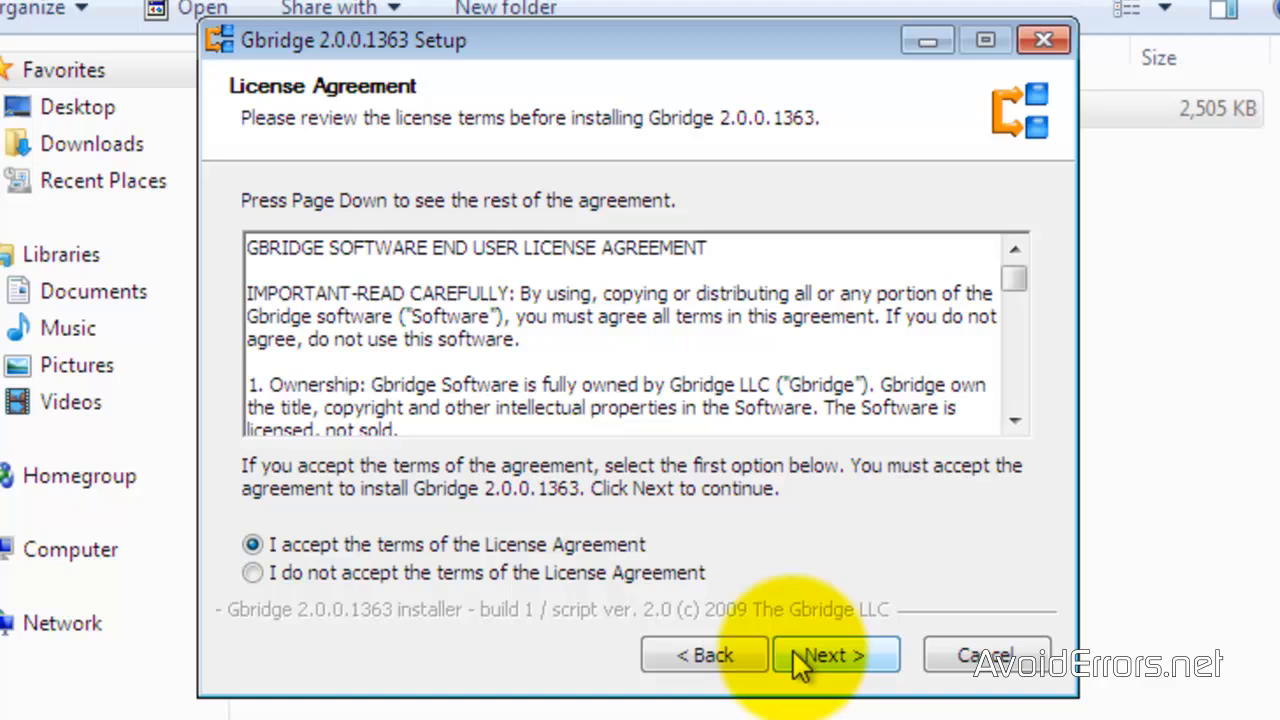
left_click(836, 654)
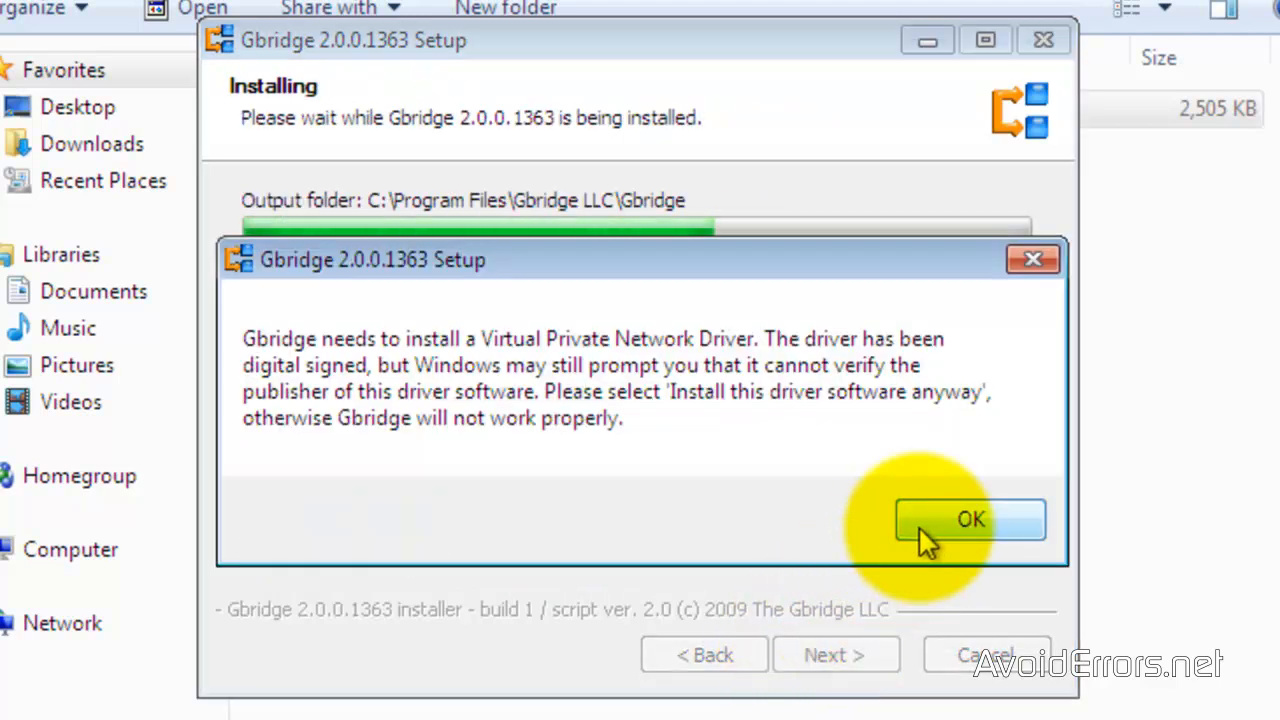
left_click(968, 520)
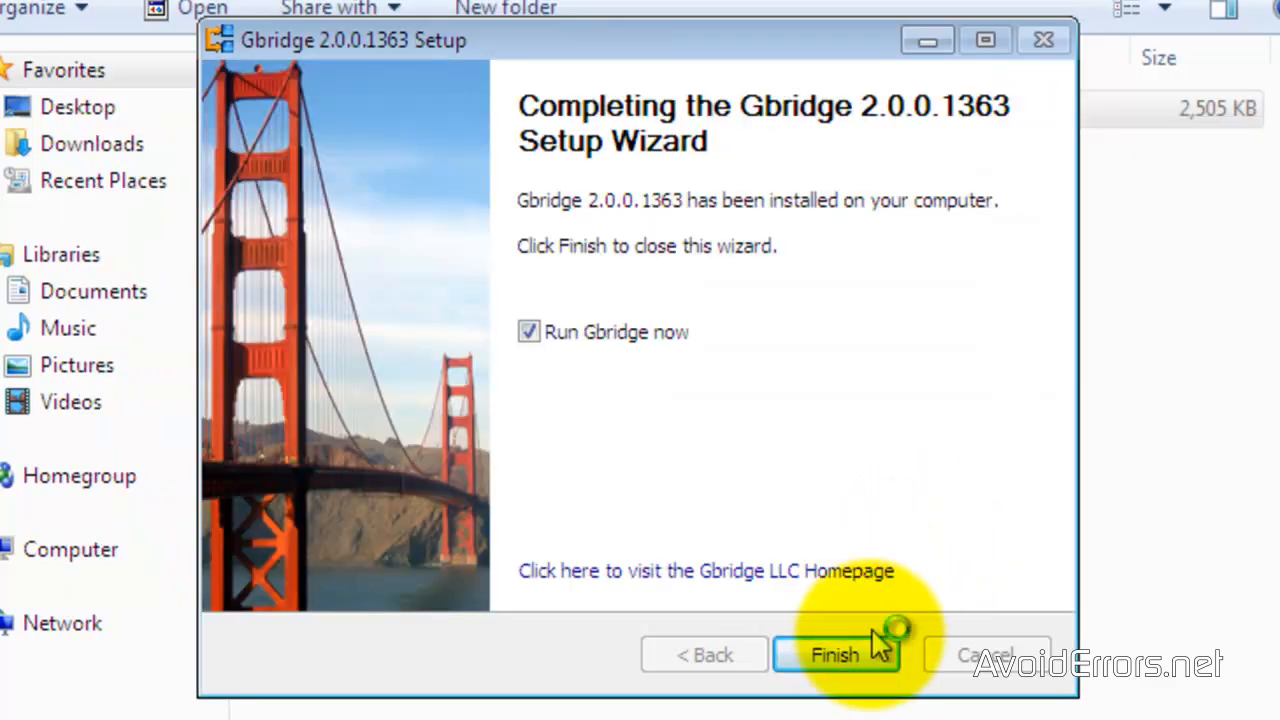
left_click(836, 656)
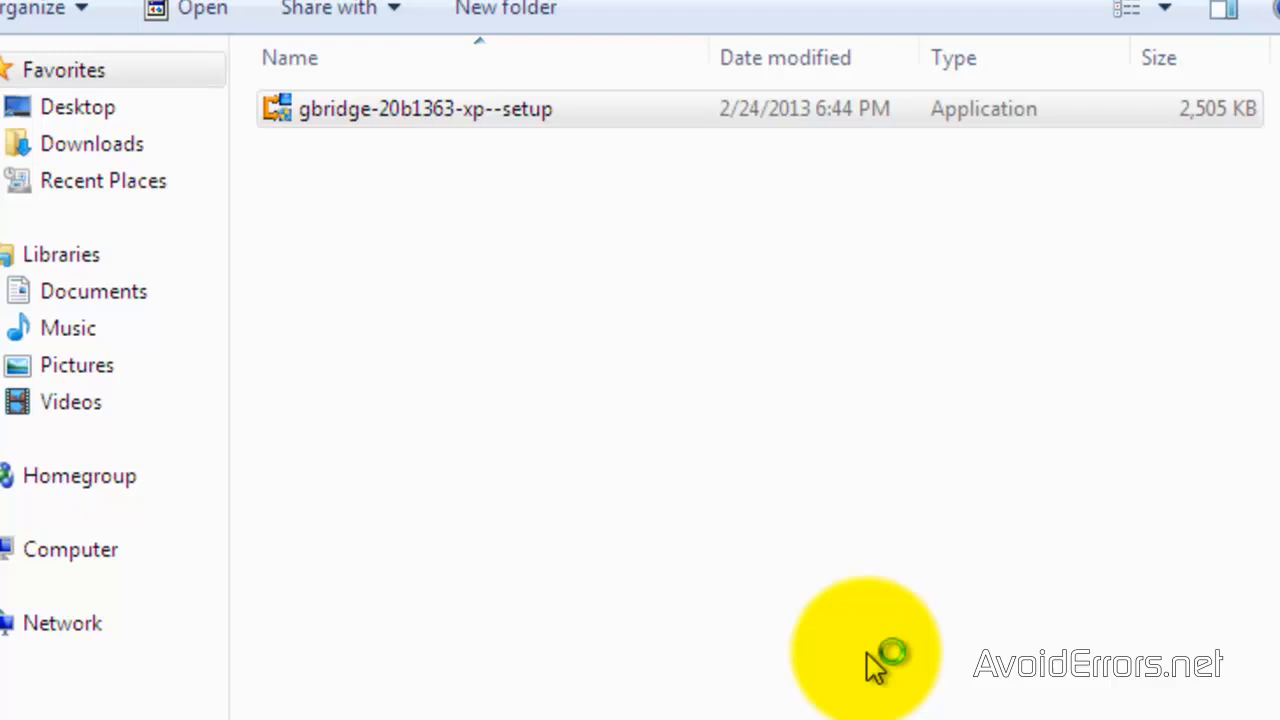
Step: Log on to Gbridge Authentication with the Gmail user ID and password
double_click(426, 108)
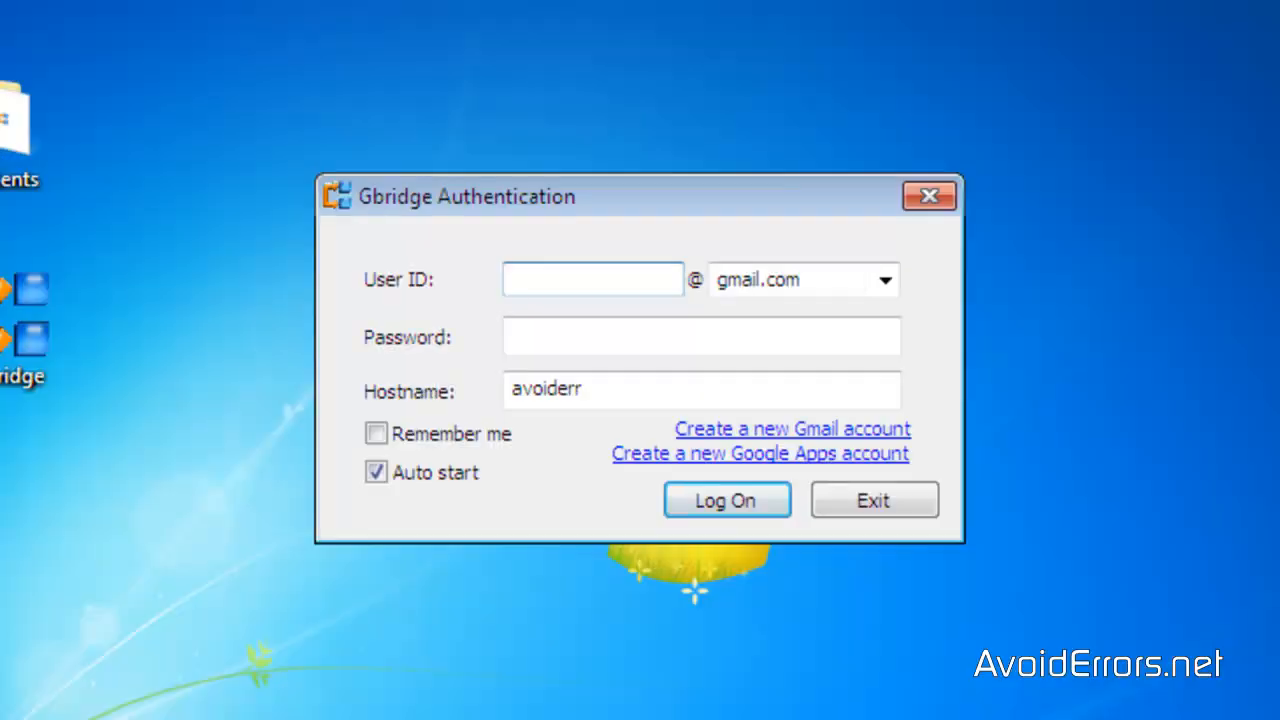
left_click(592, 280)
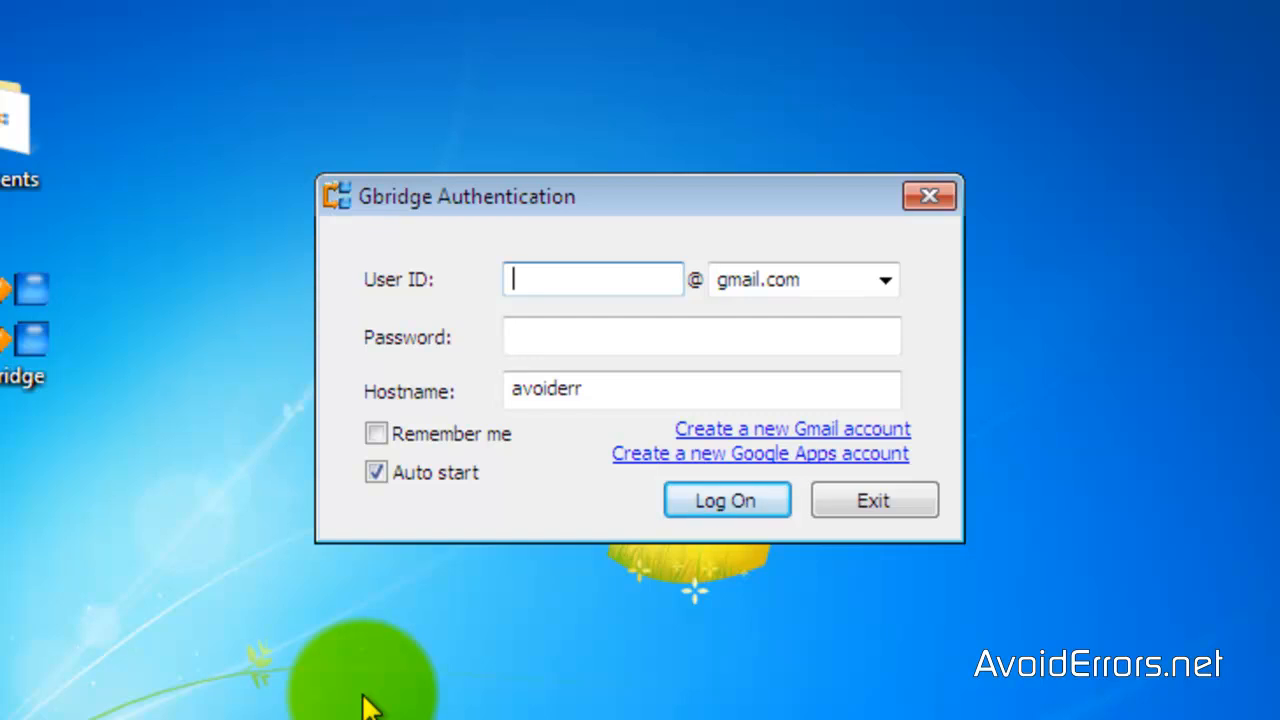
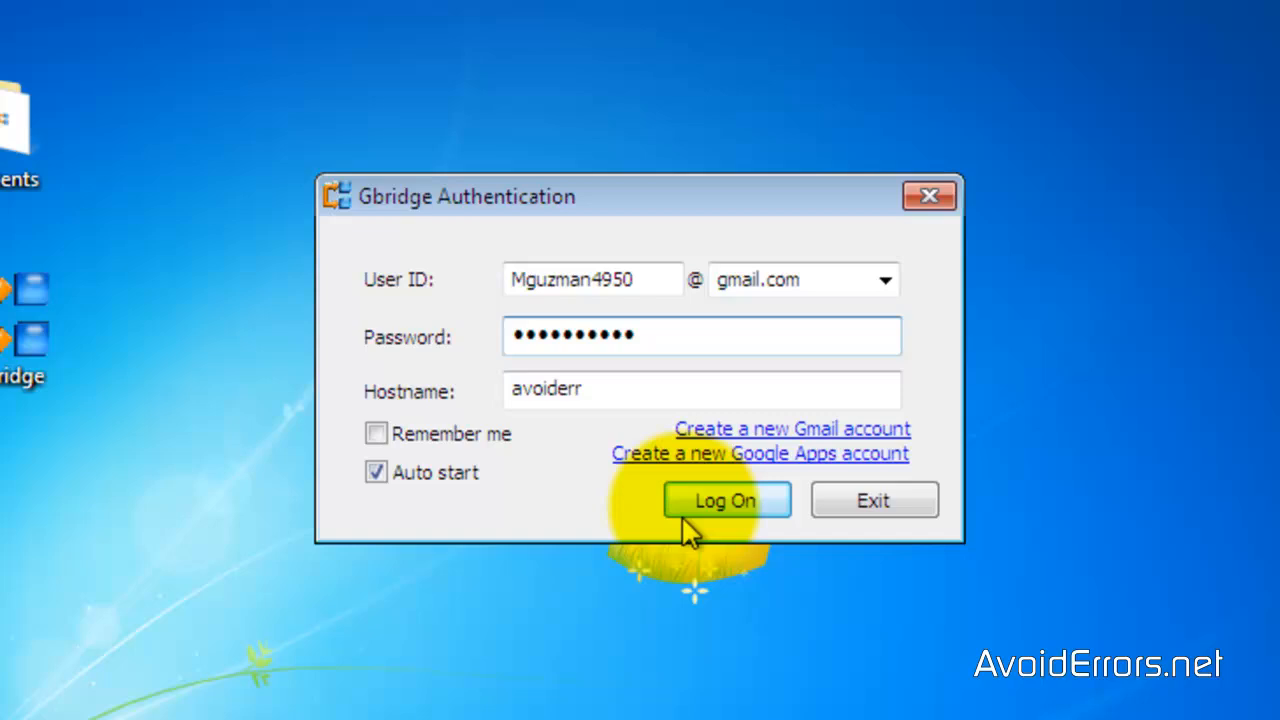
left_click(726, 500)
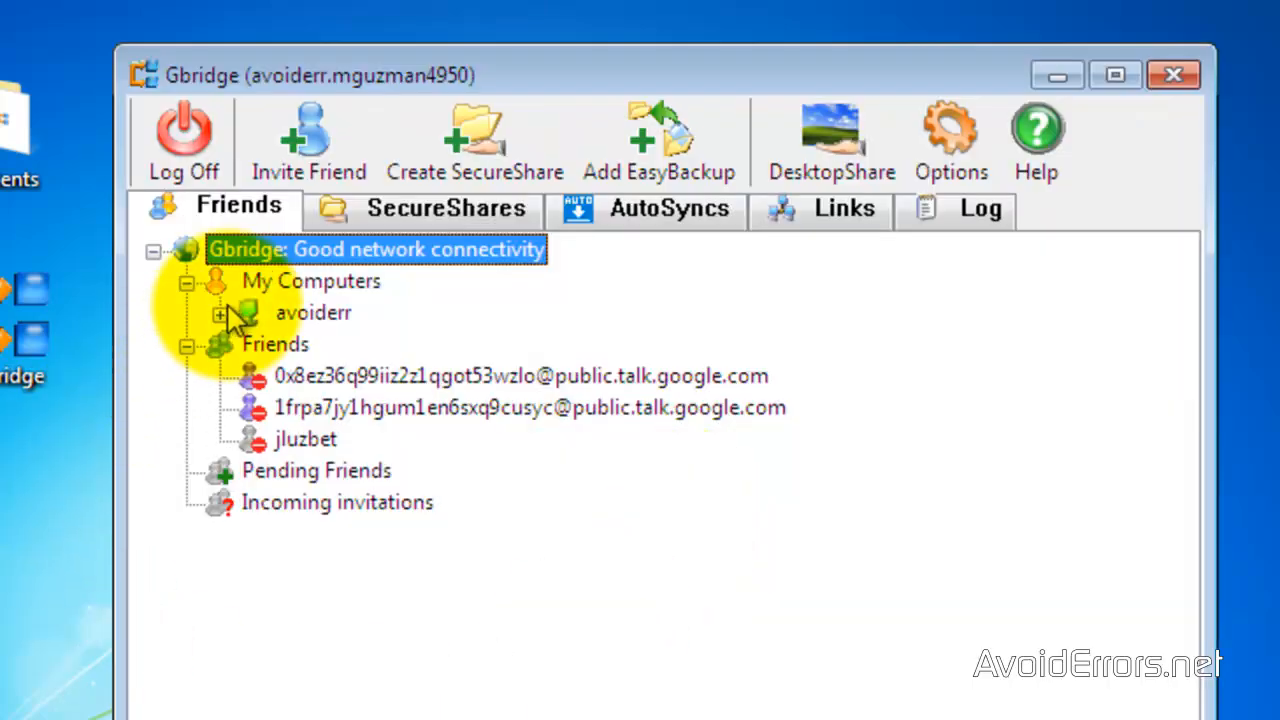
Step: Expand avoiderr under My Computers to reveal its sample SecureShare
left_click(220, 312)
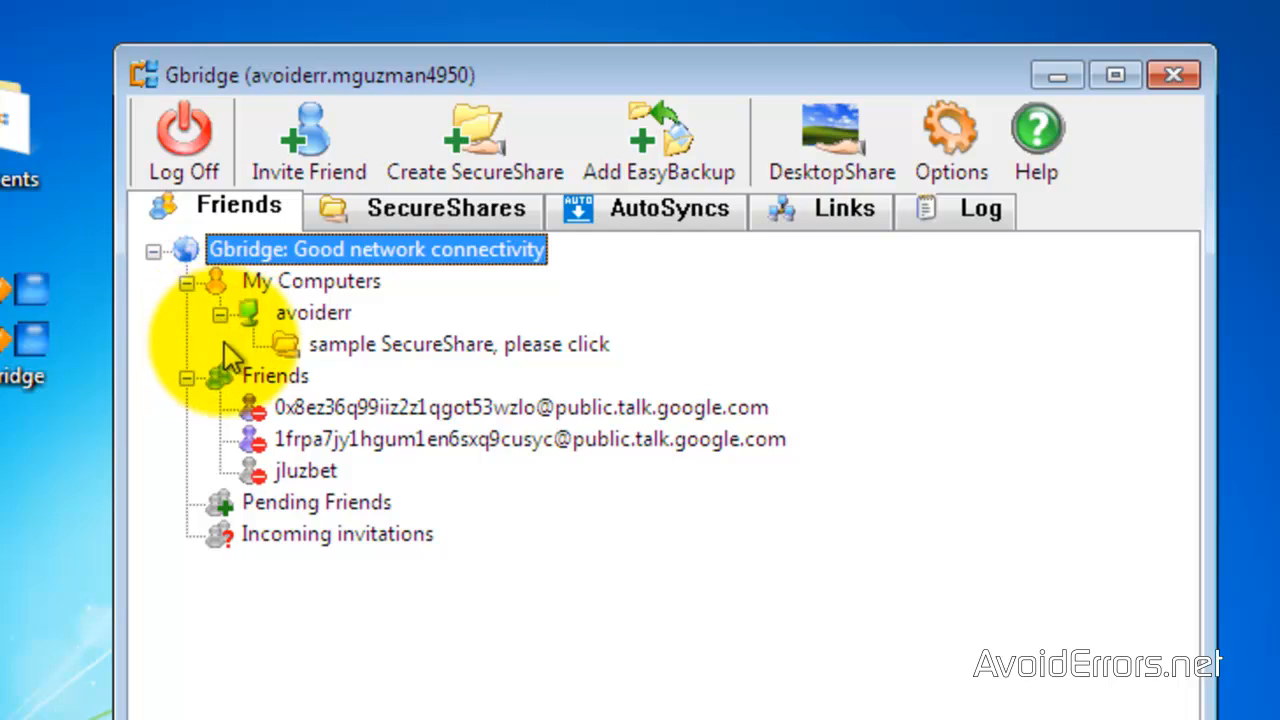
mouse_move(256, 356)
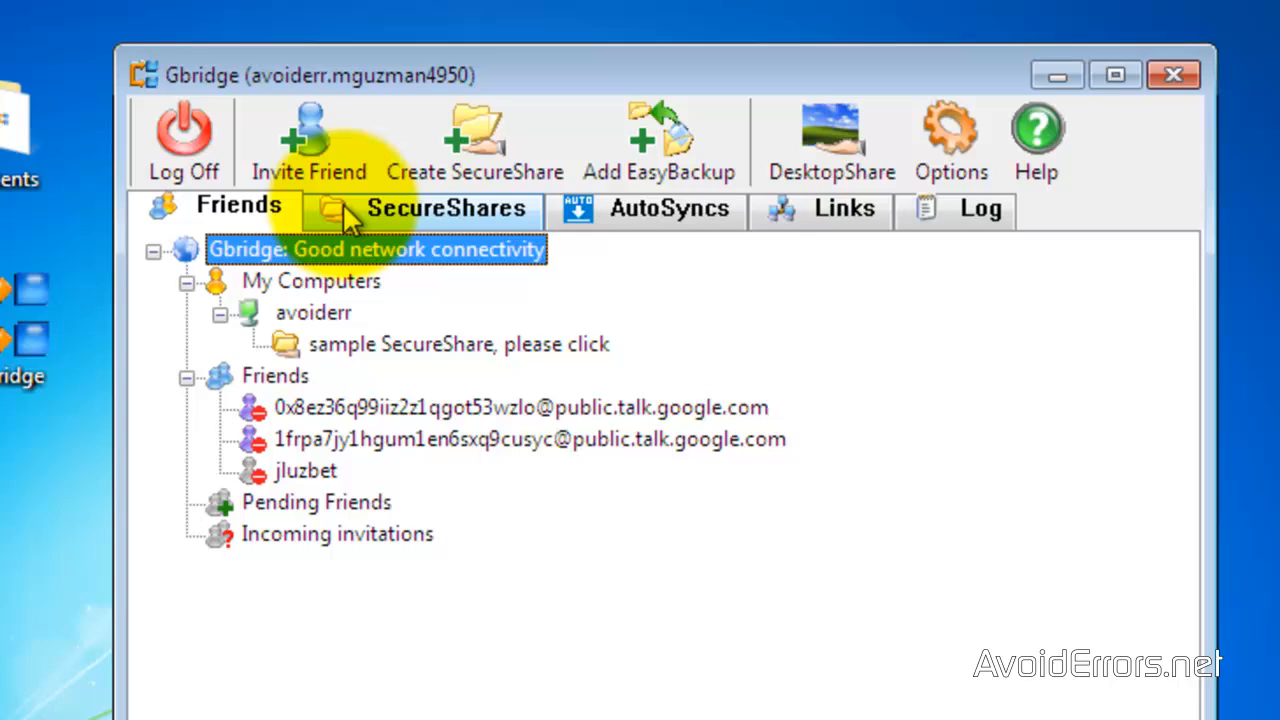
Step: Start a new SecureShare and pick the desktop Clients folder as the folder to share
left_click(446, 208)
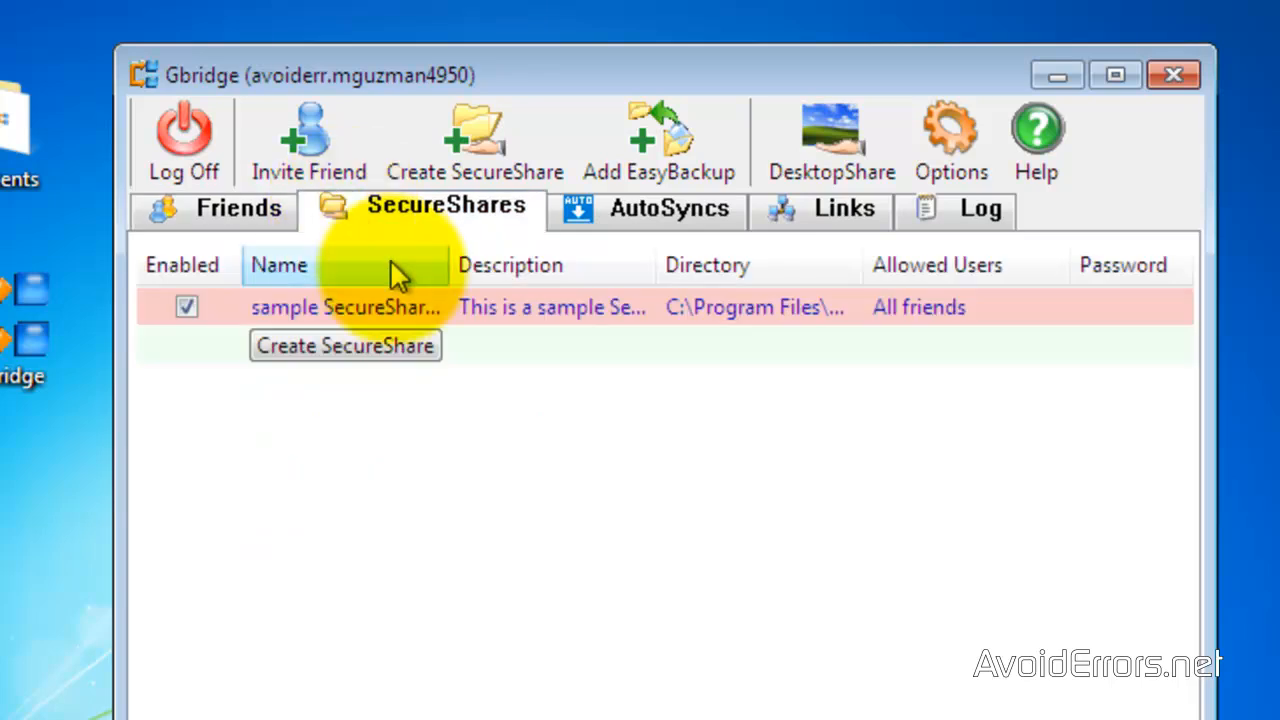
left_click(344, 344)
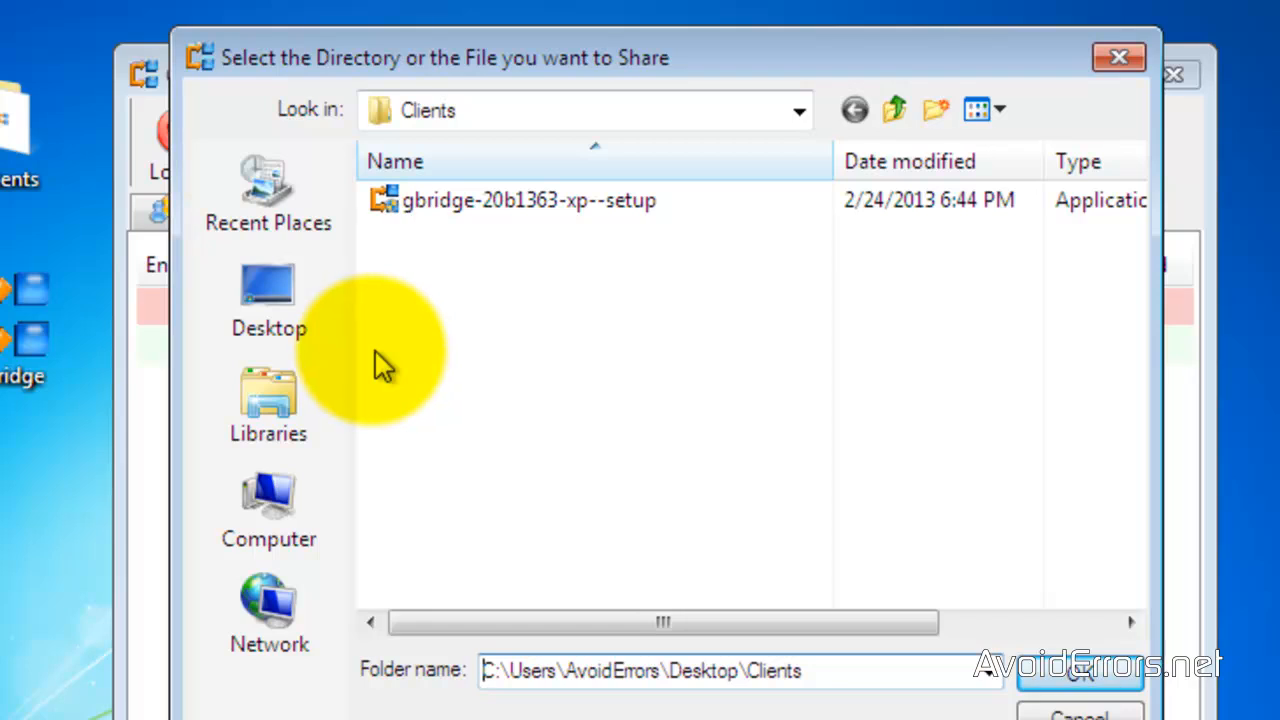
left_click(268, 290)
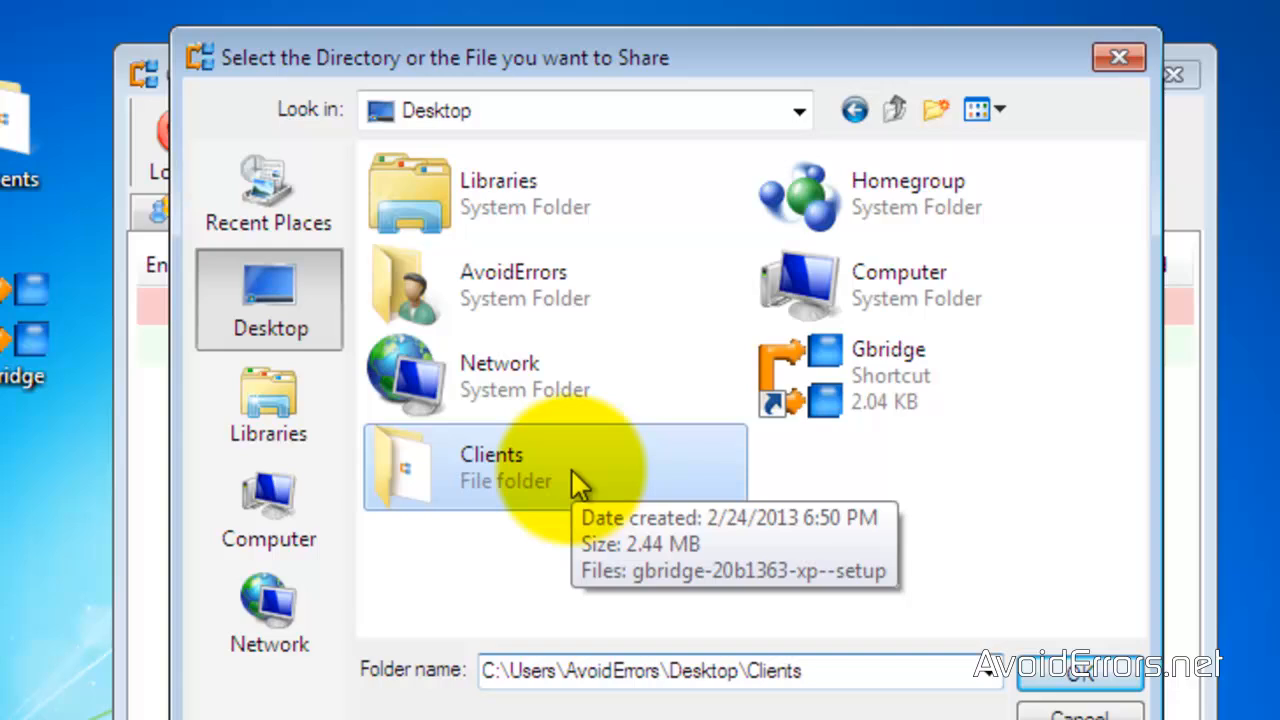
mouse_move(936, 110)
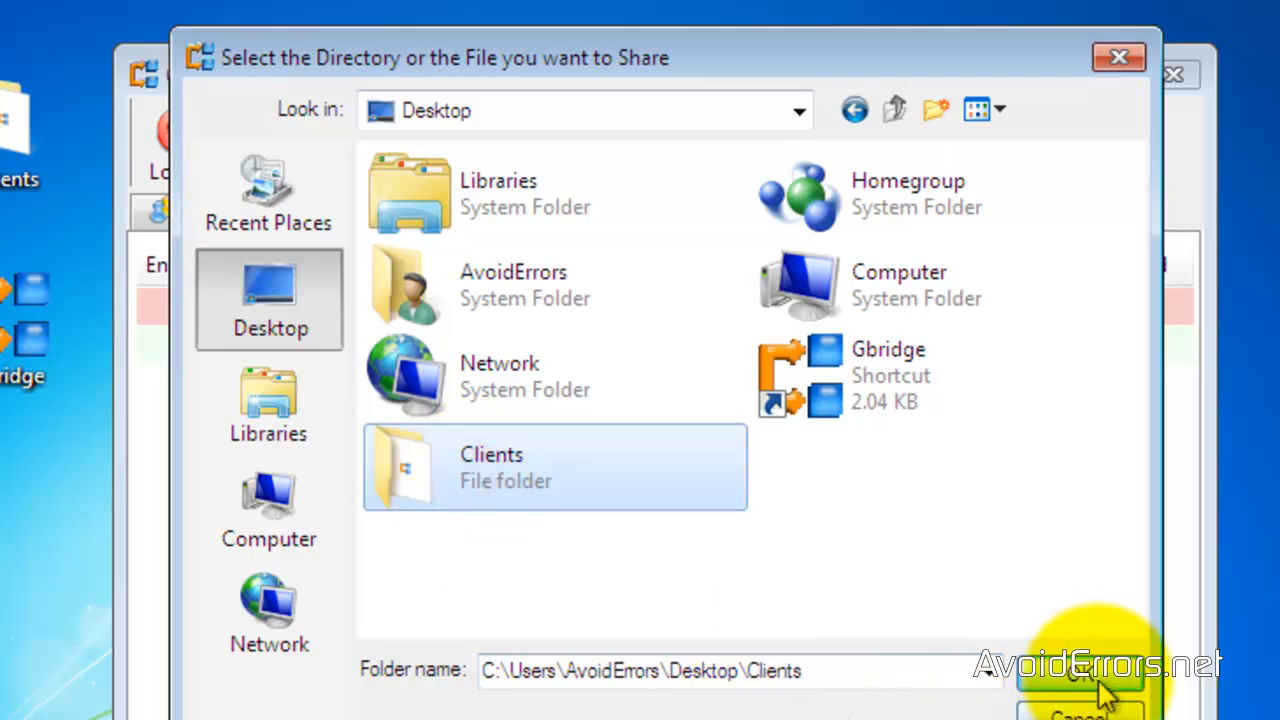
left_click(1080, 700)
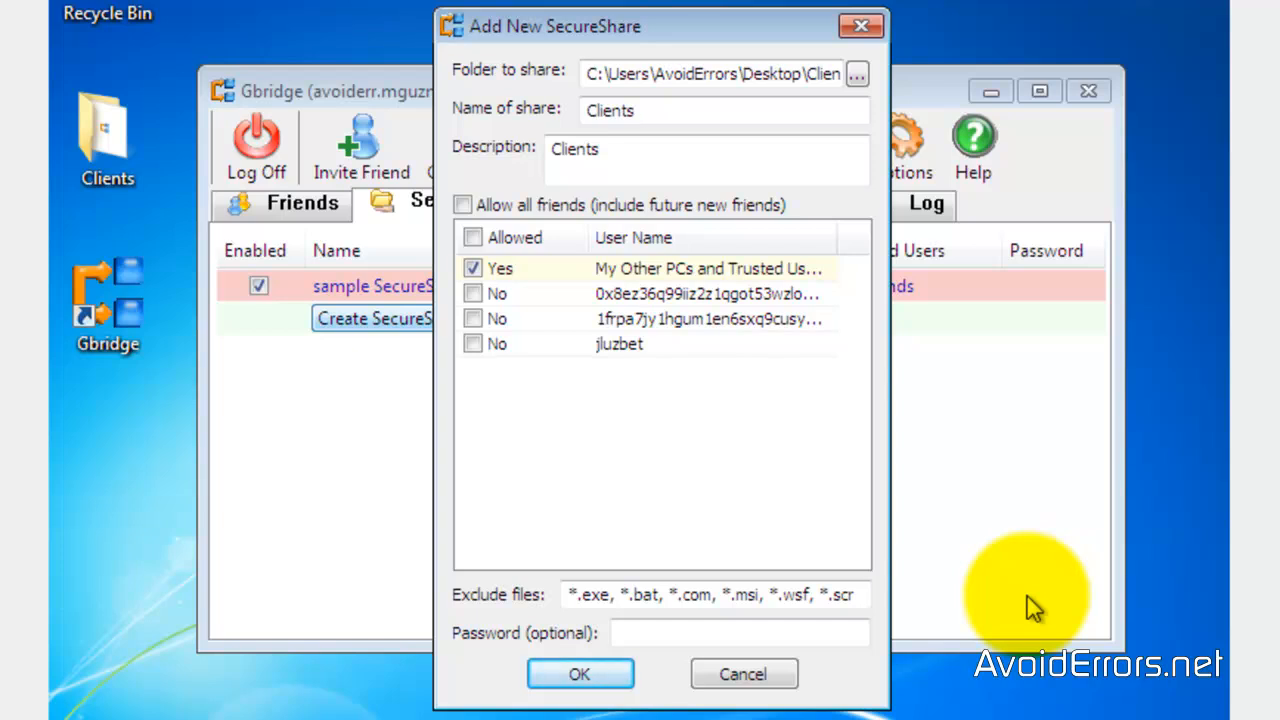
mouse_move(450, 650)
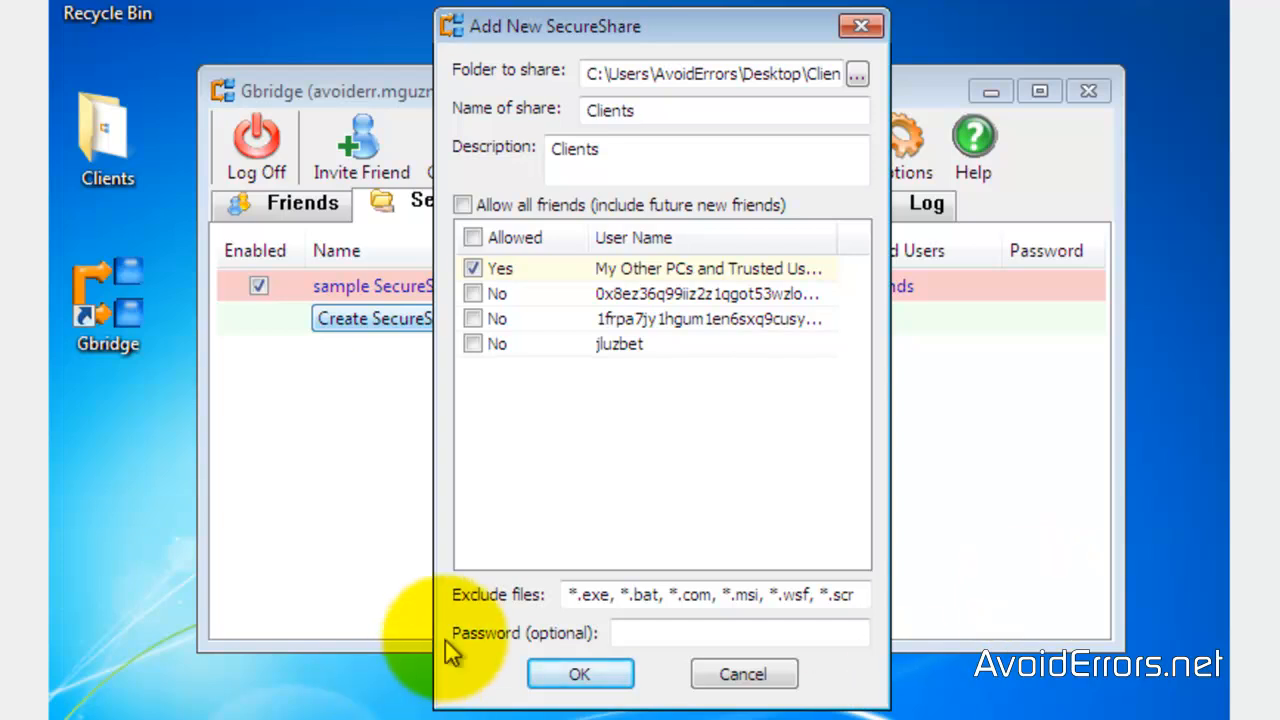
mouse_move(480, 620)
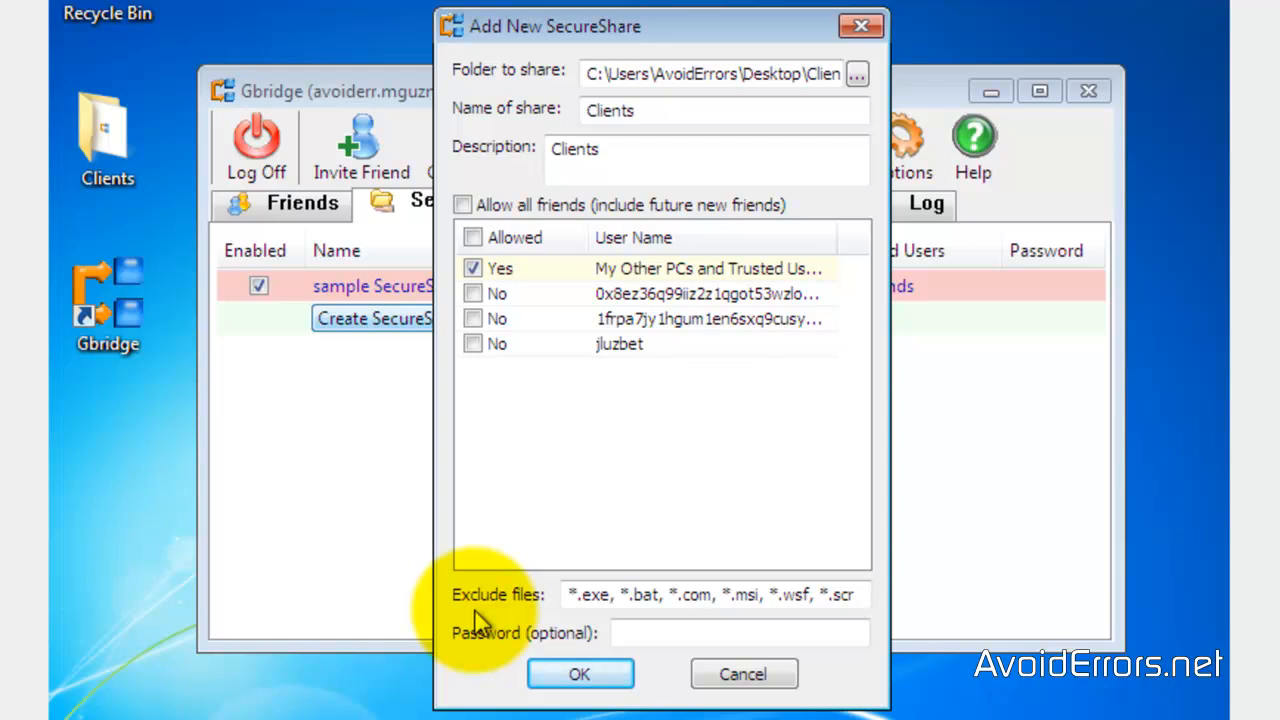
Step: Tick 'Allow all friends' and confirm creating the Clients SecureShare
left_click(464, 204)
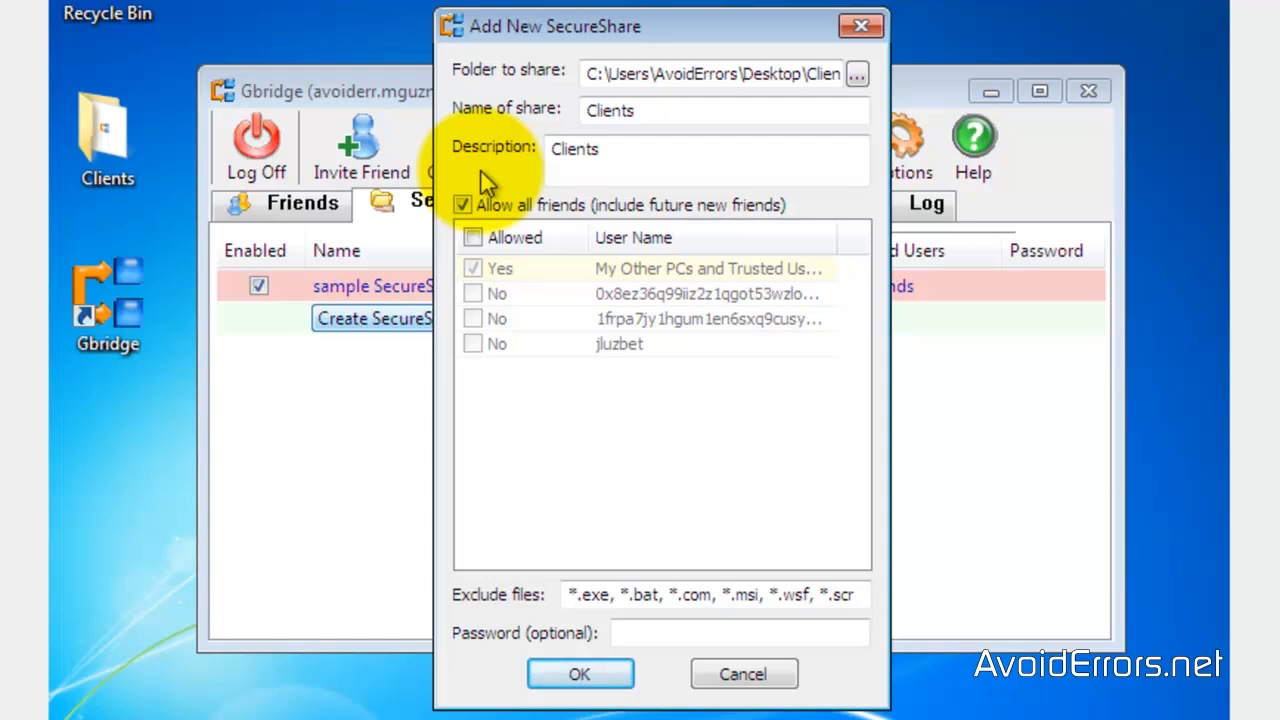
mouse_move(558, 600)
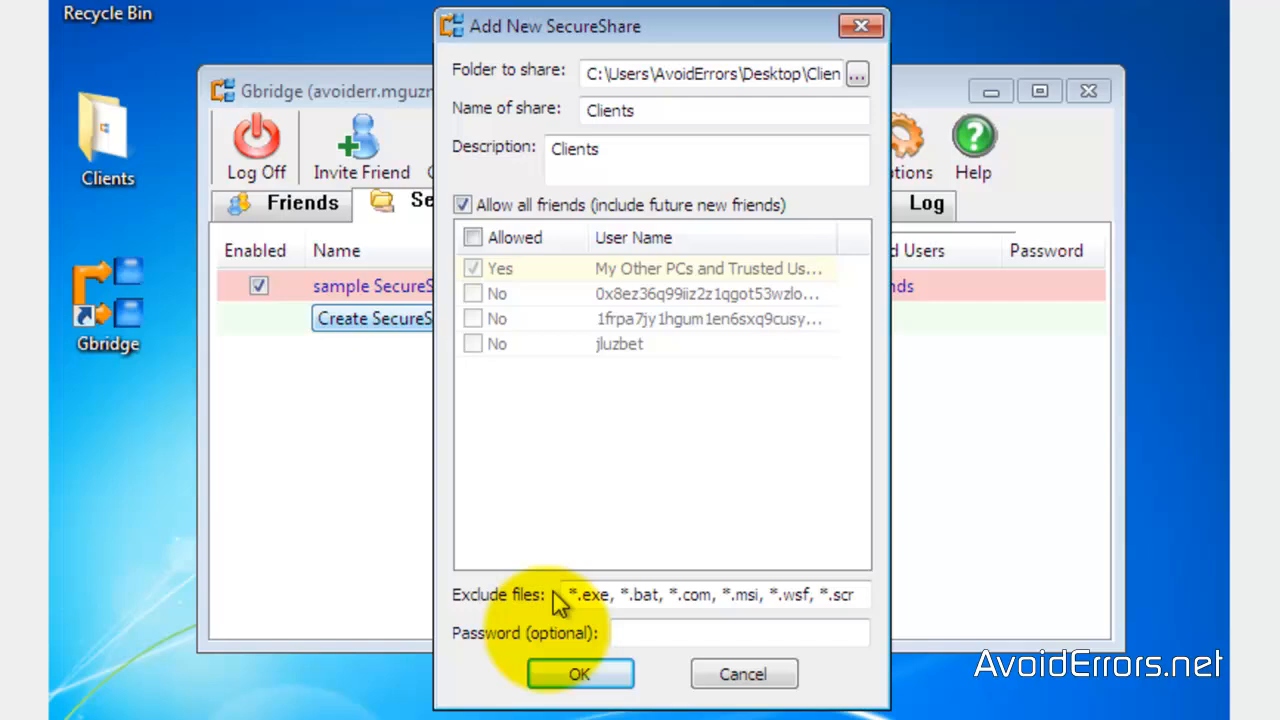
left_click(580, 672)
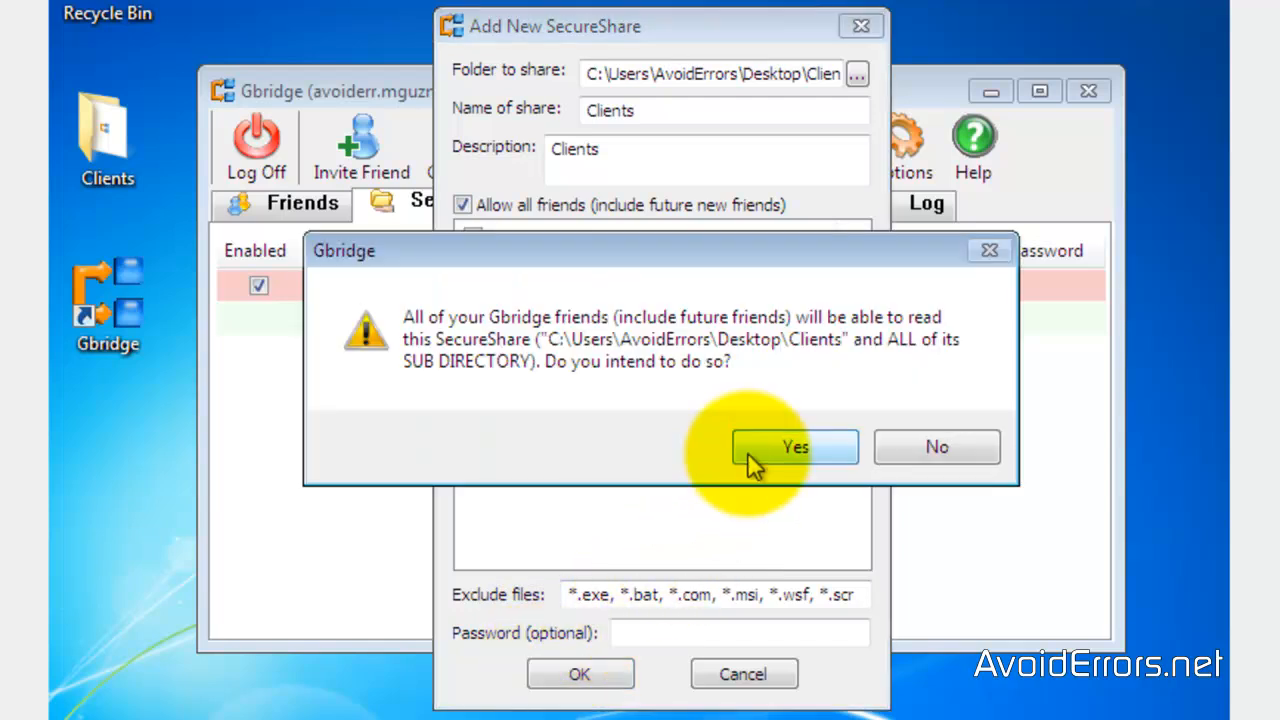
left_click(794, 448)
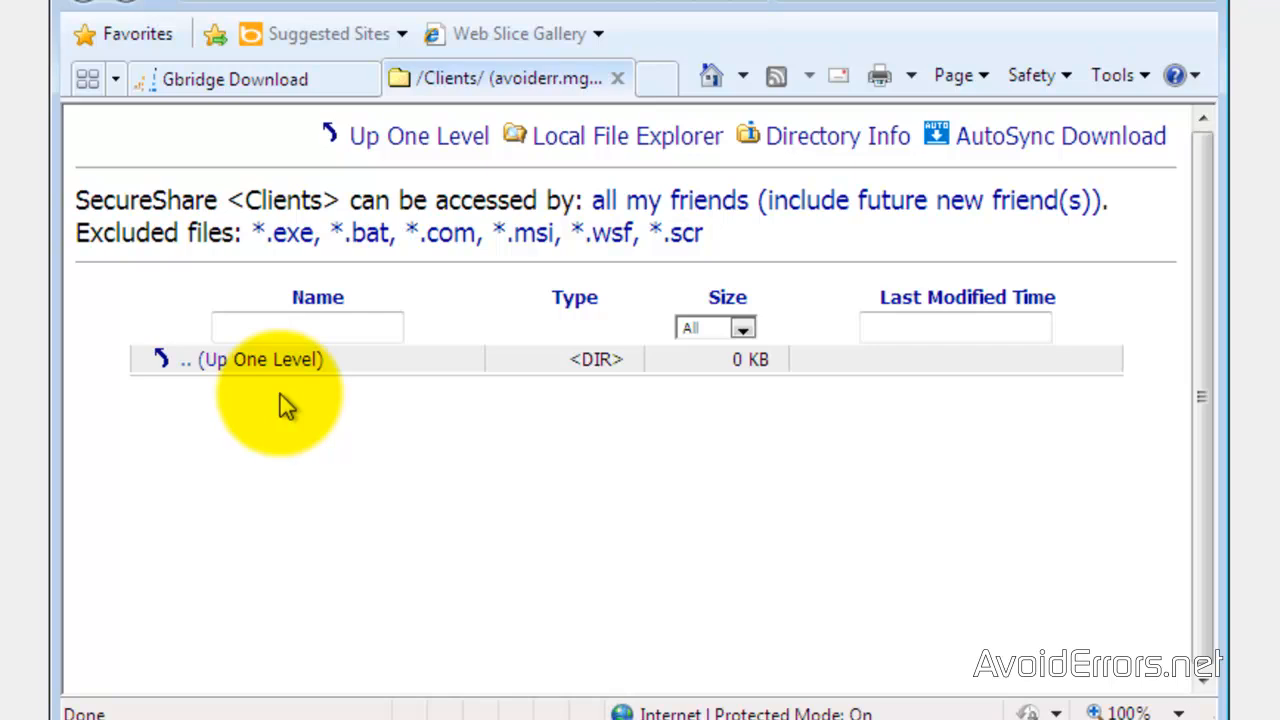
mouse_move(318, 280)
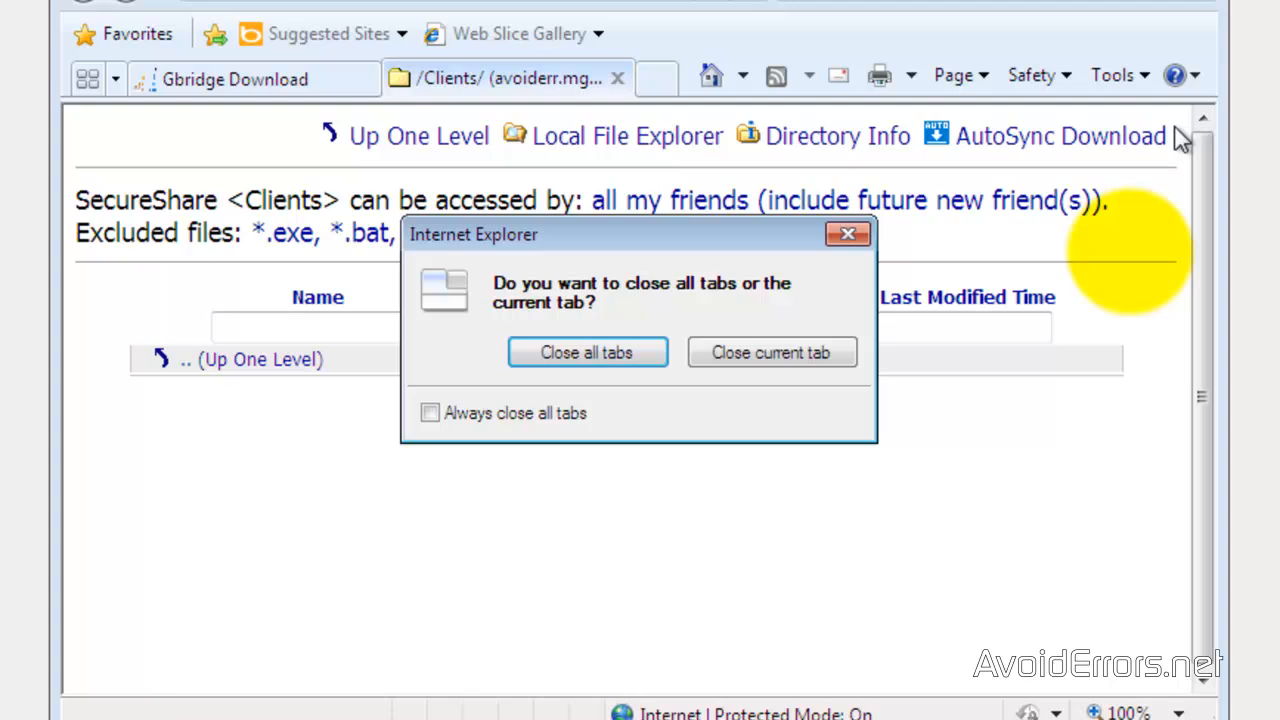
Step: Close all Internet Explorer tabs showing the shared Clients listing
left_click(588, 352)
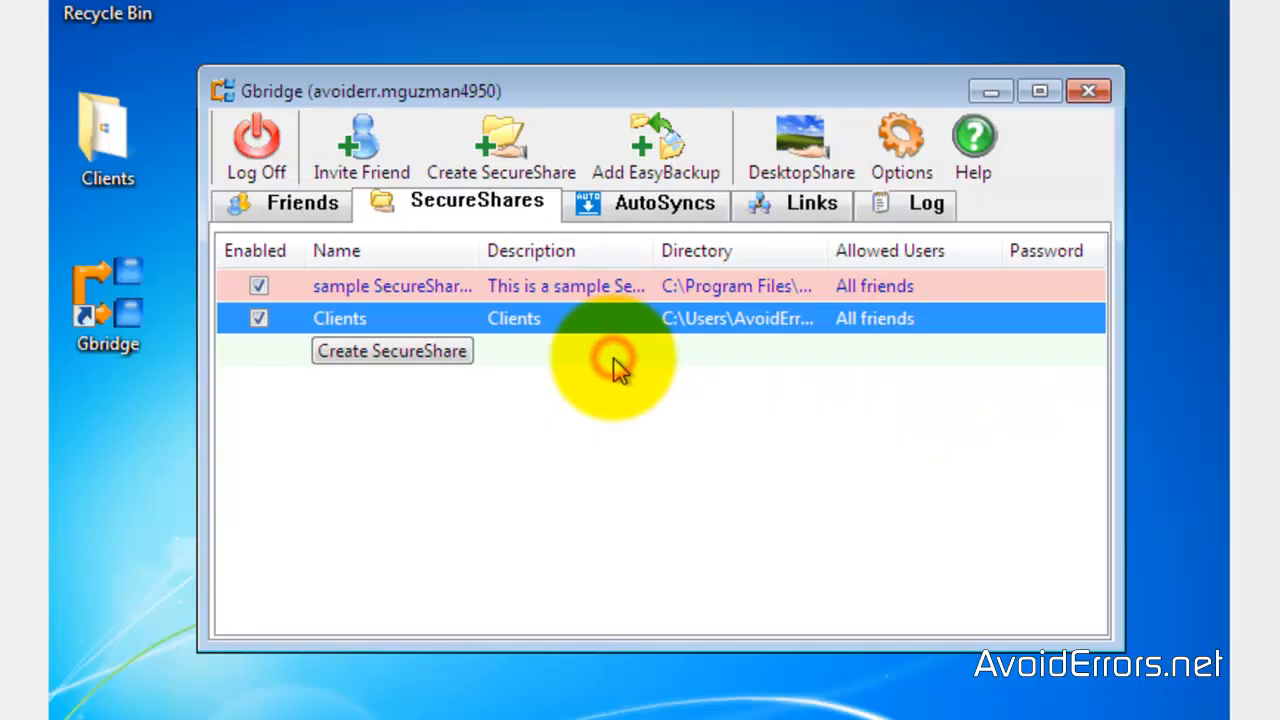
mouse_move(258, 318)
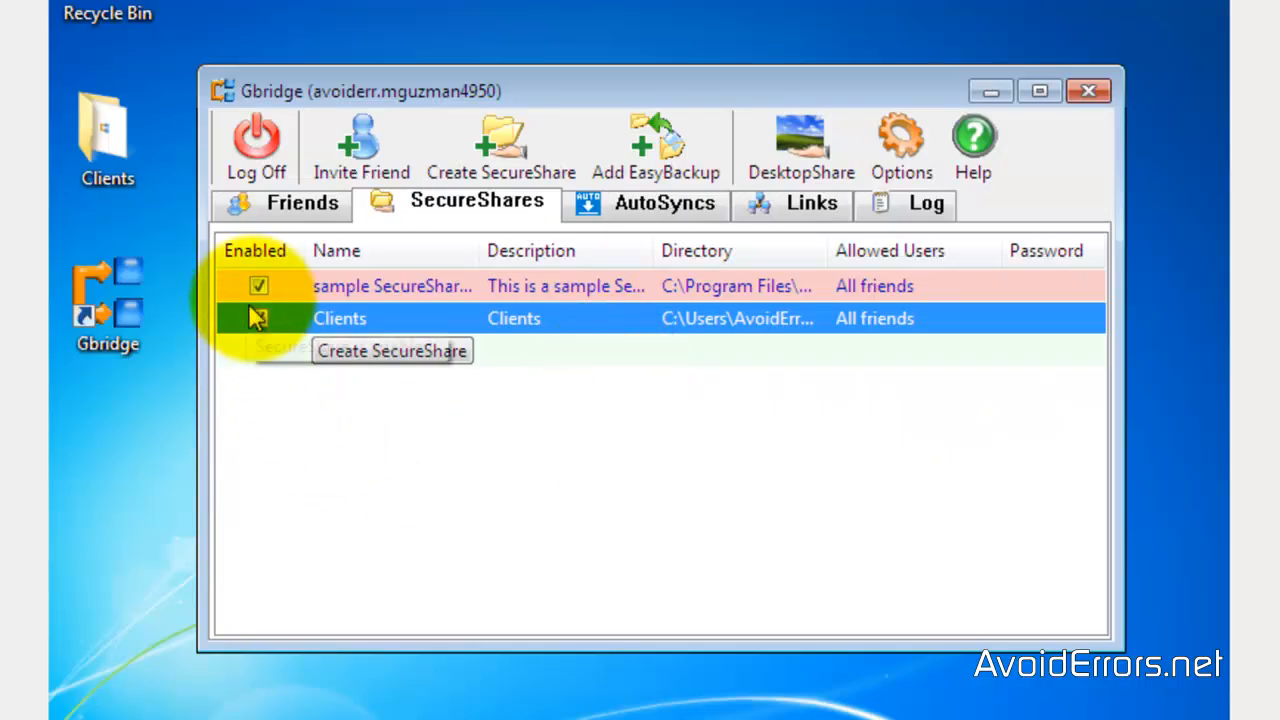
Step: Uncheck Enabled for sample SecureShare and confirm, leaving only Clients enabled
left_click(258, 286)
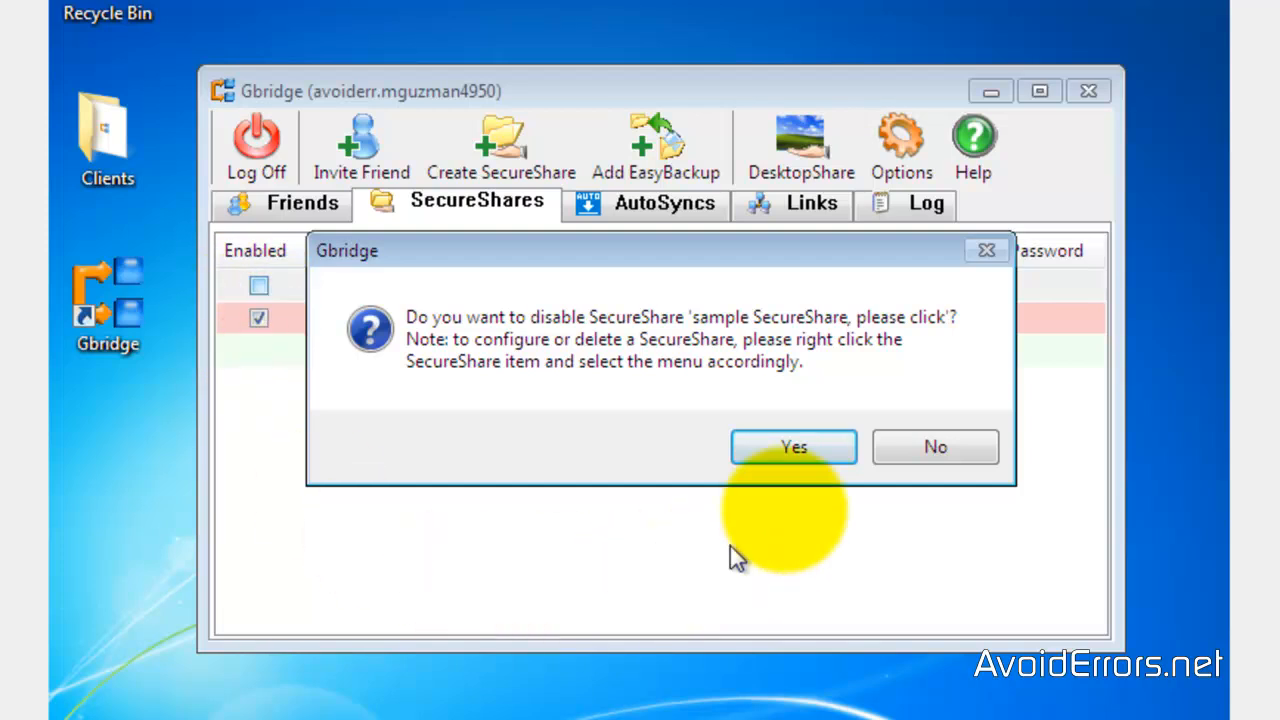
left_click(792, 446)
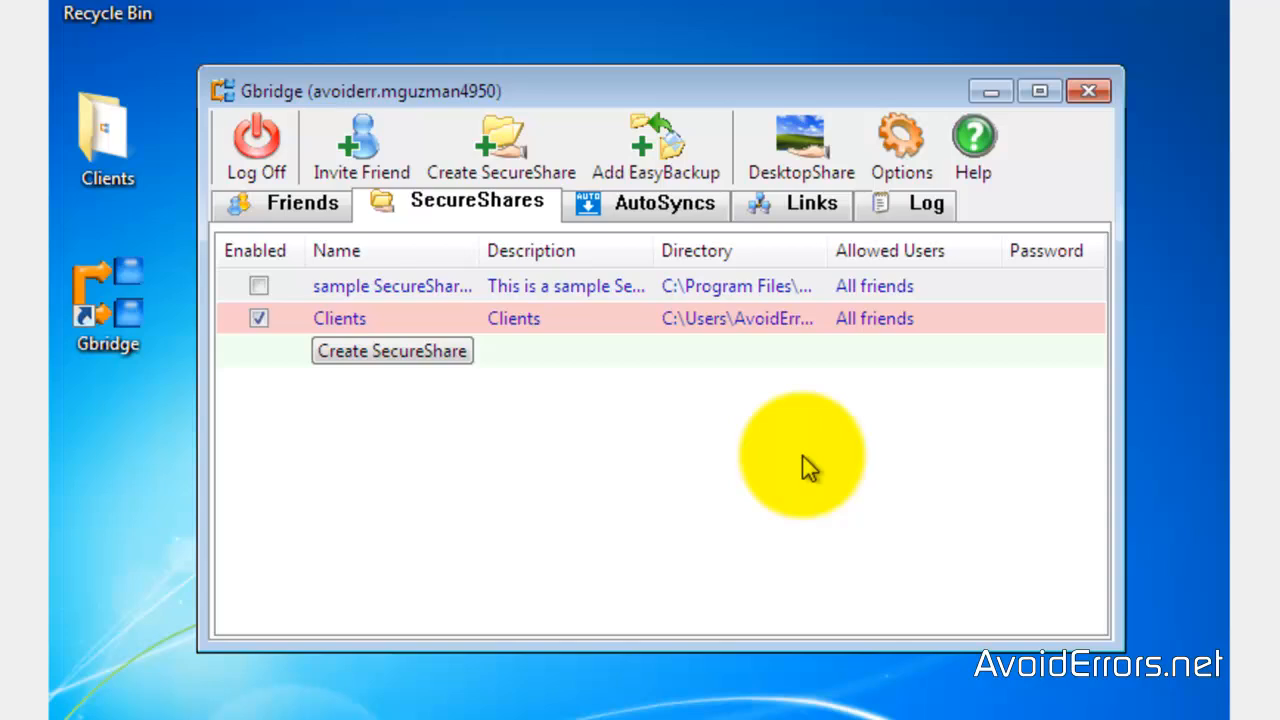
mouse_move(728, 540)
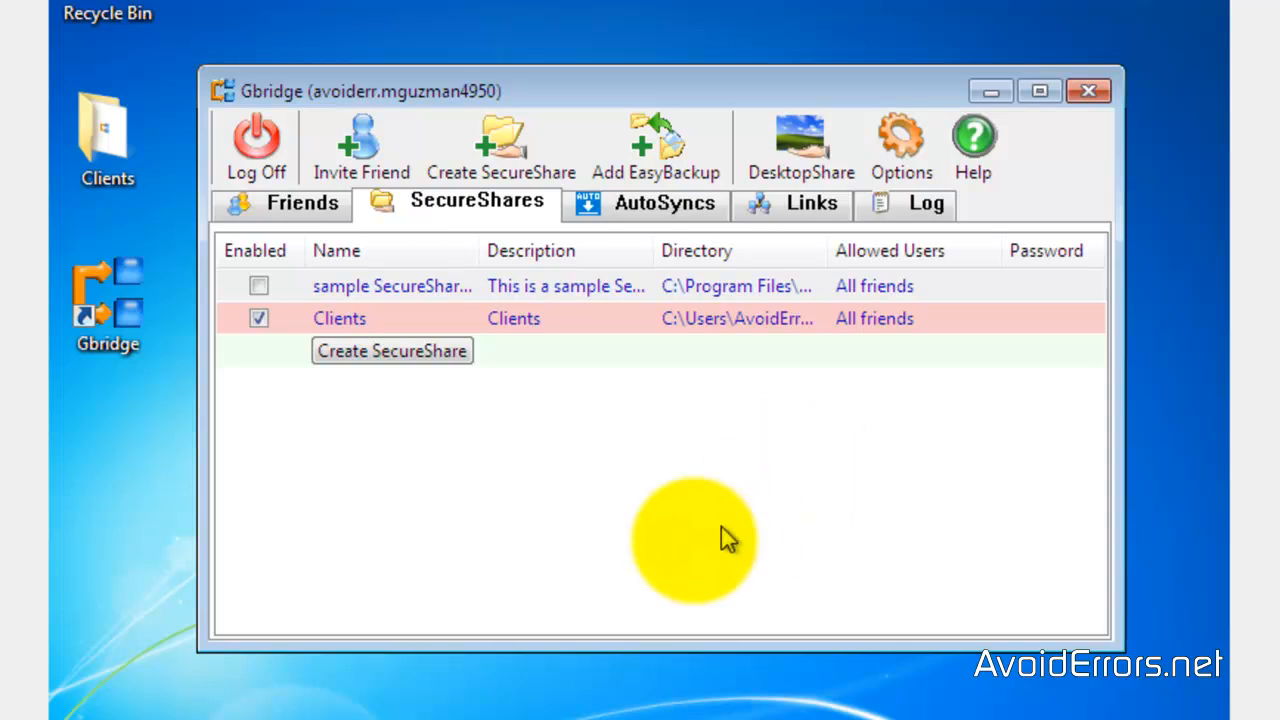
left_click(302, 204)
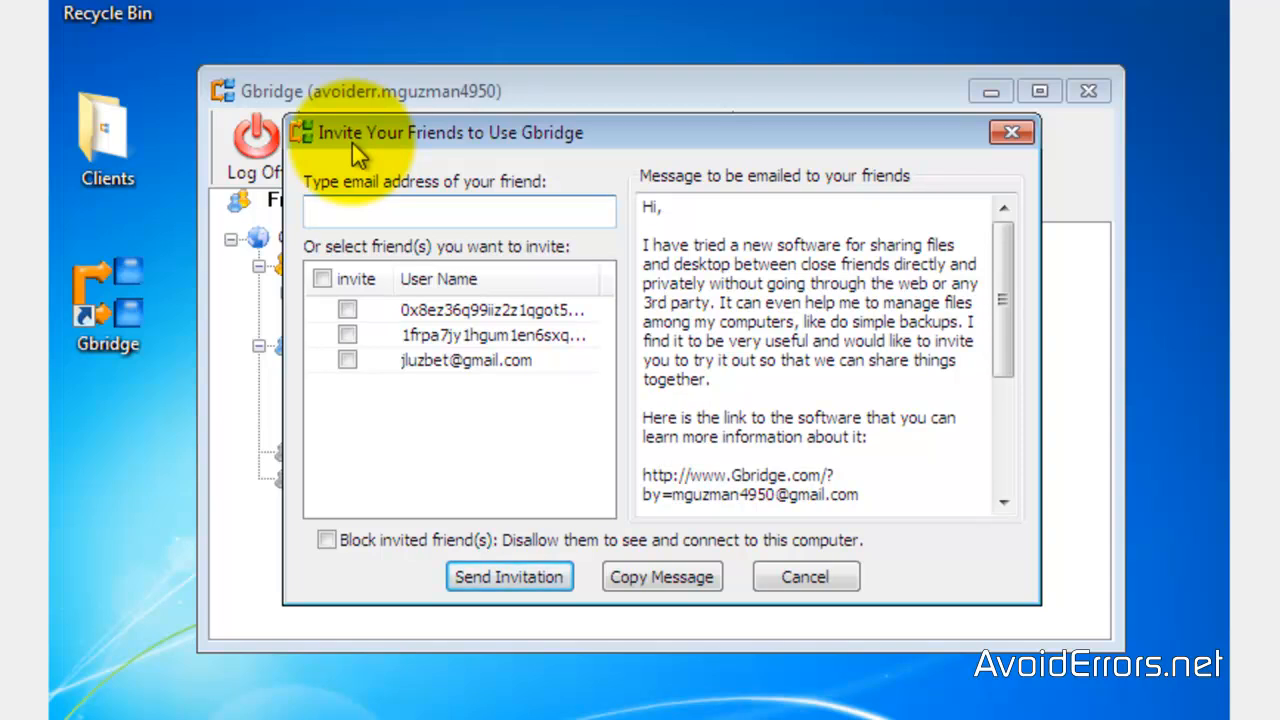
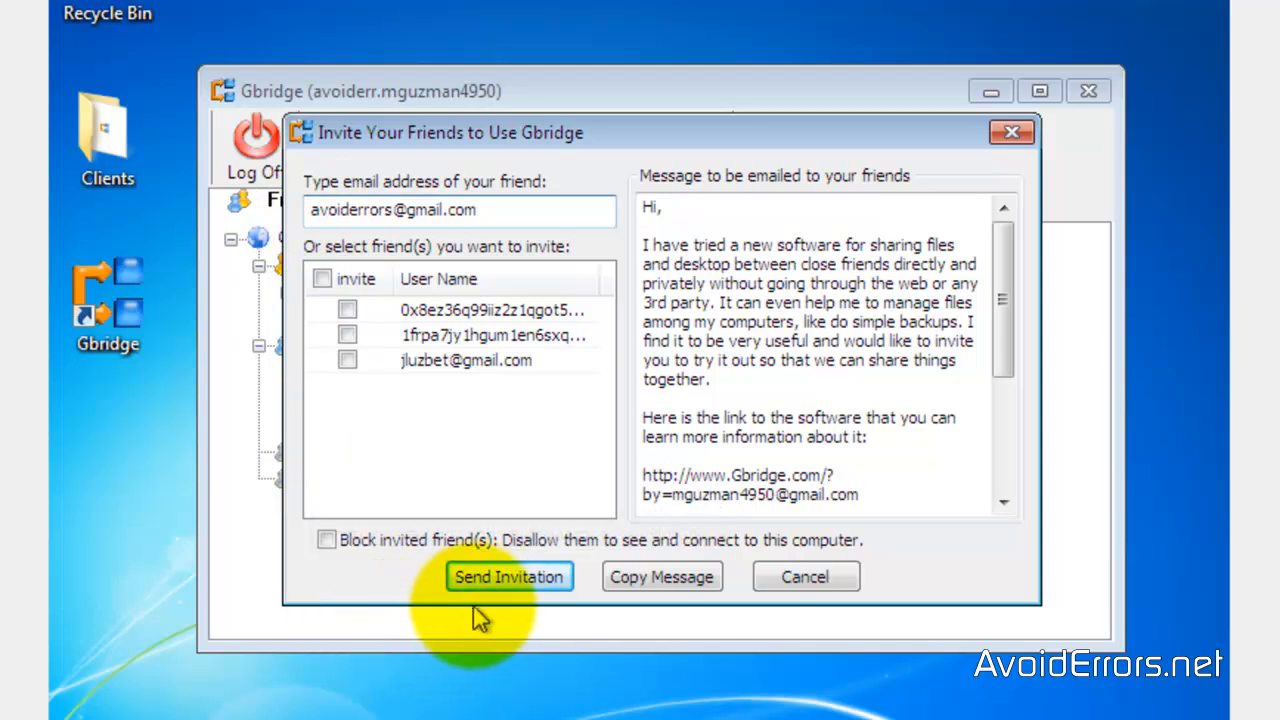
left_click(508, 576)
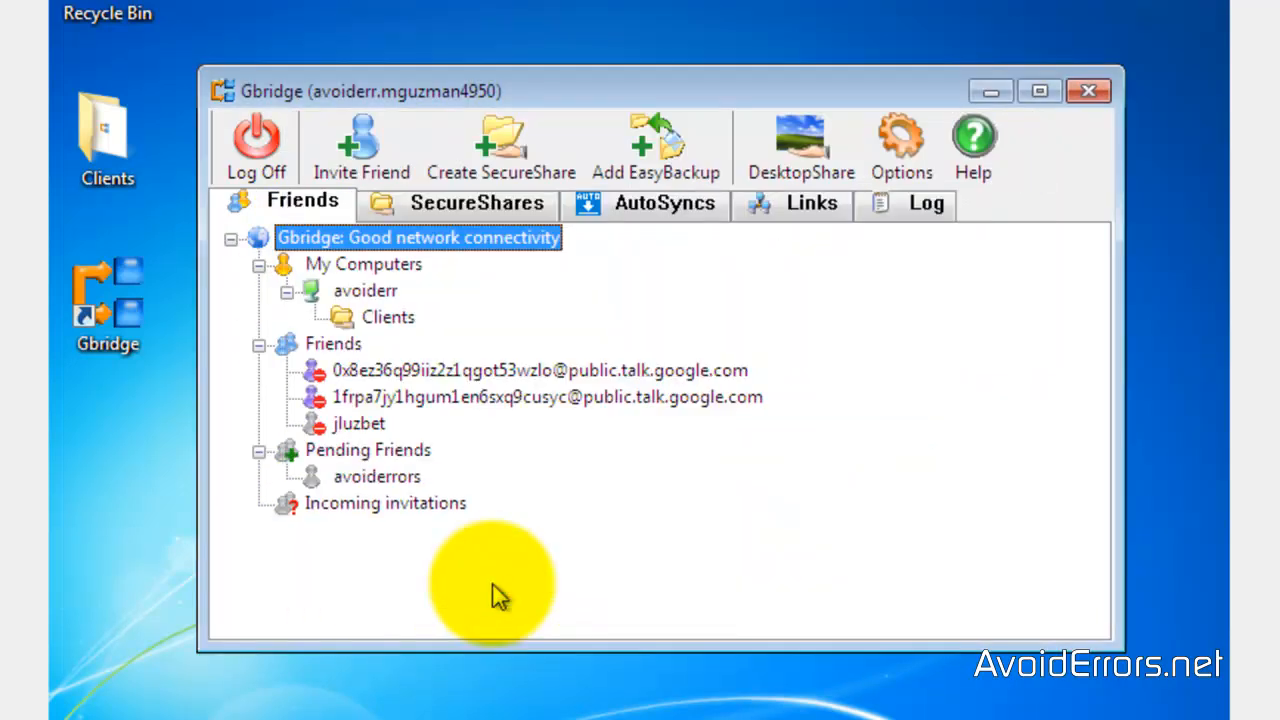
mouse_move(376, 476)
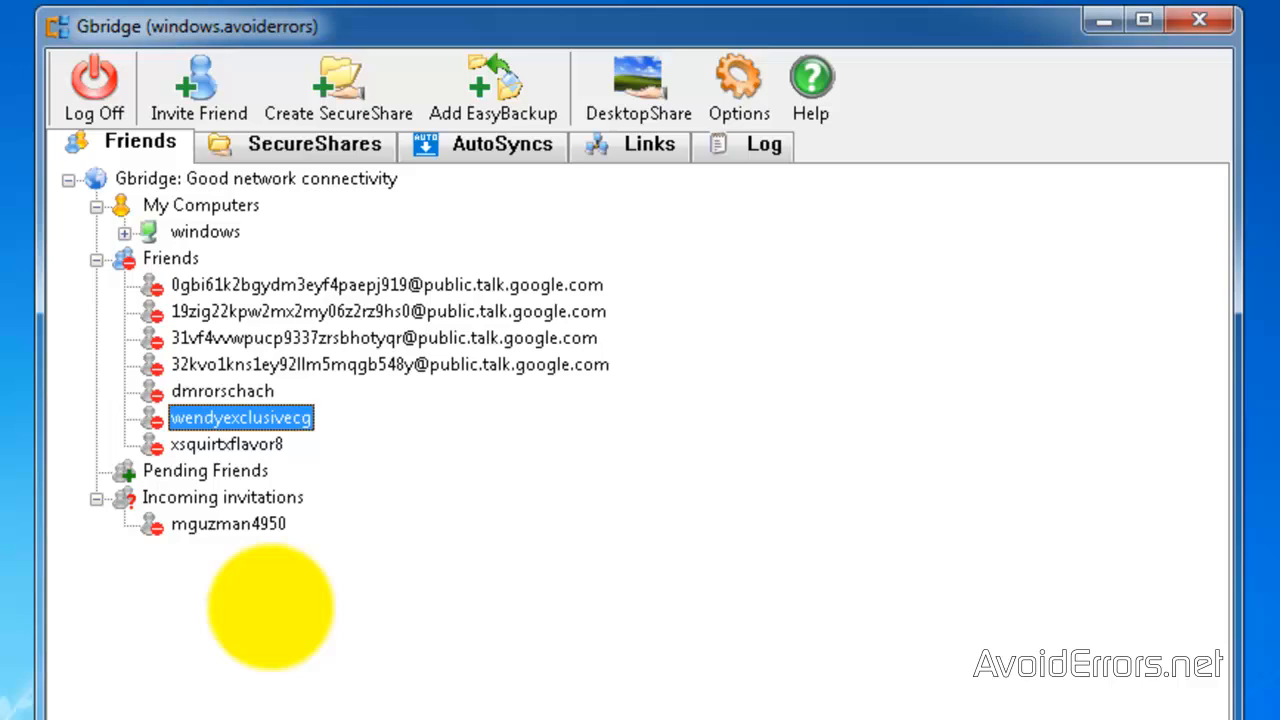
Step: On the friend's PC accept the invitation, expand the inviting computer and browse its Clients share
right_click(228, 524)
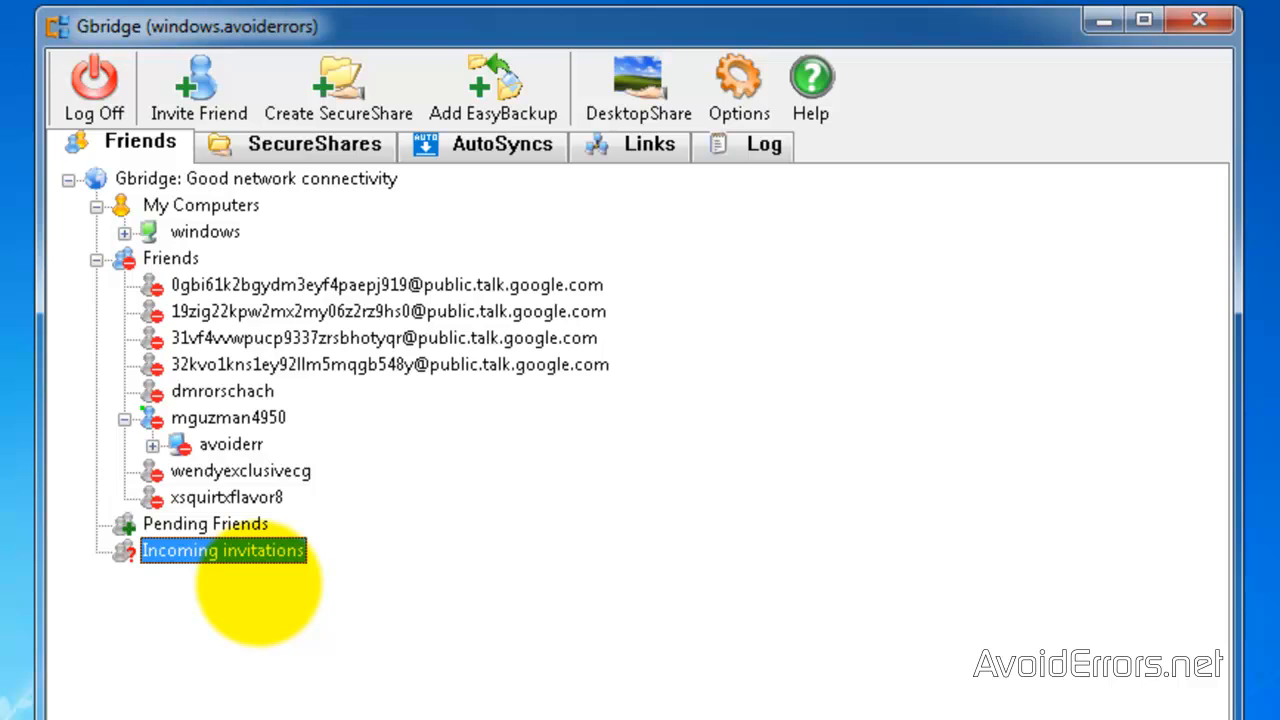
mouse_move(230, 444)
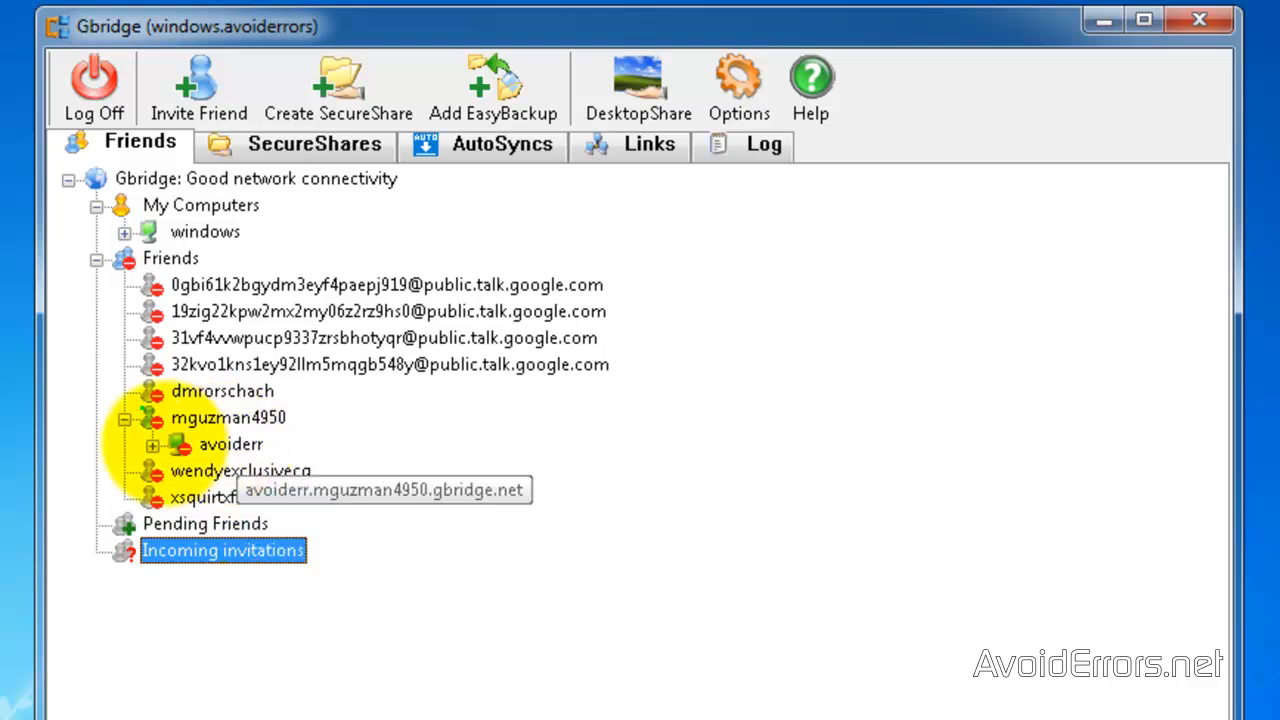
left_click(152, 444)
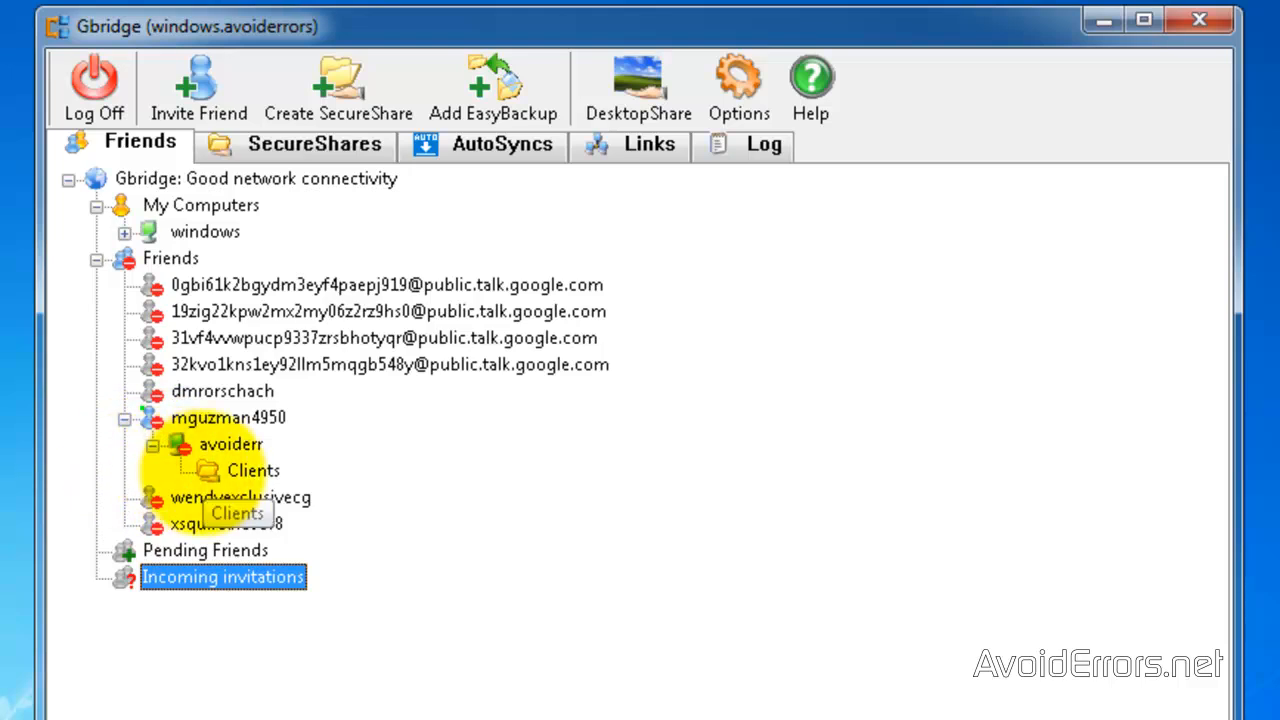
right_click(252, 470)
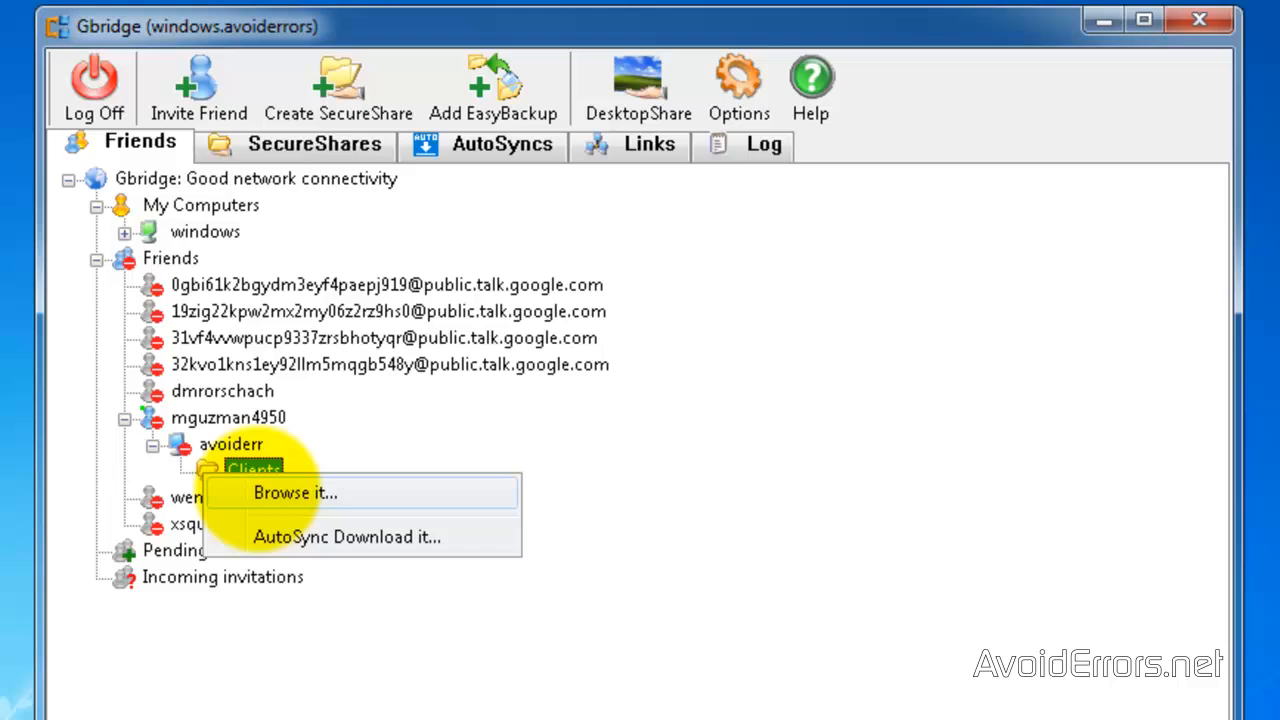
left_click(294, 492)
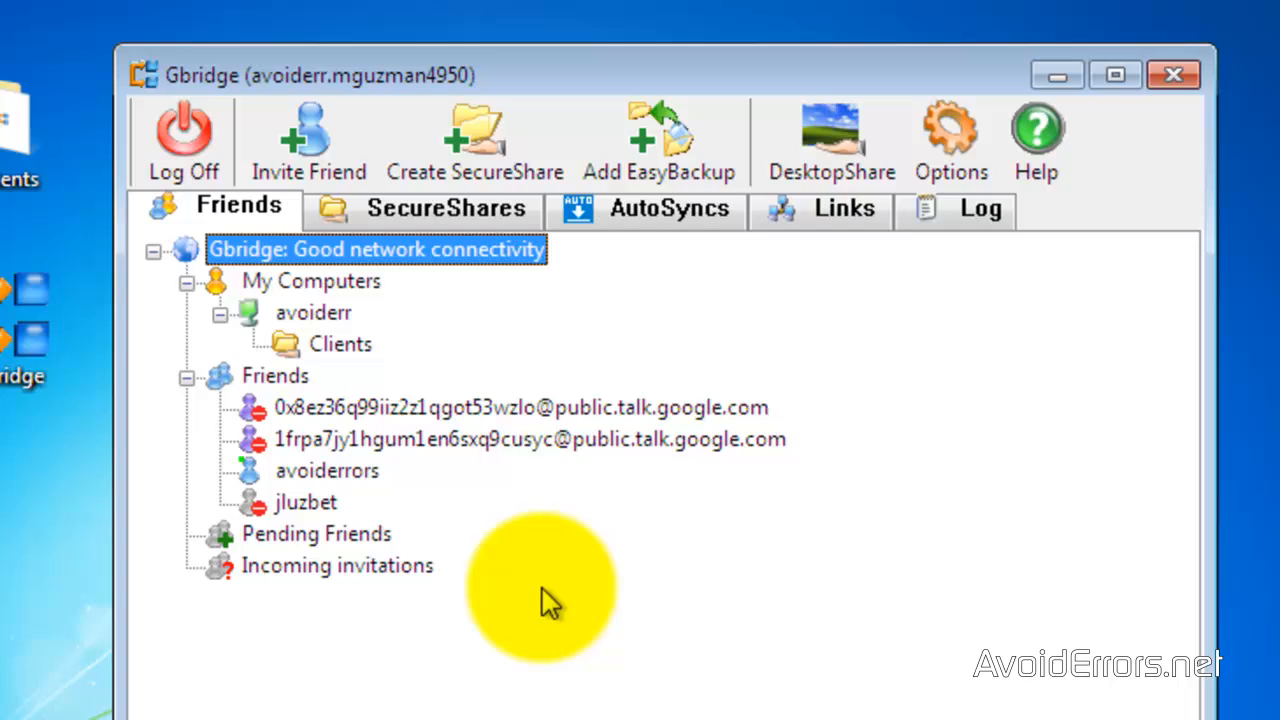
Step: Review the Clients share properties, keeping it enabled and allowed for all friends
left_click(444, 208)
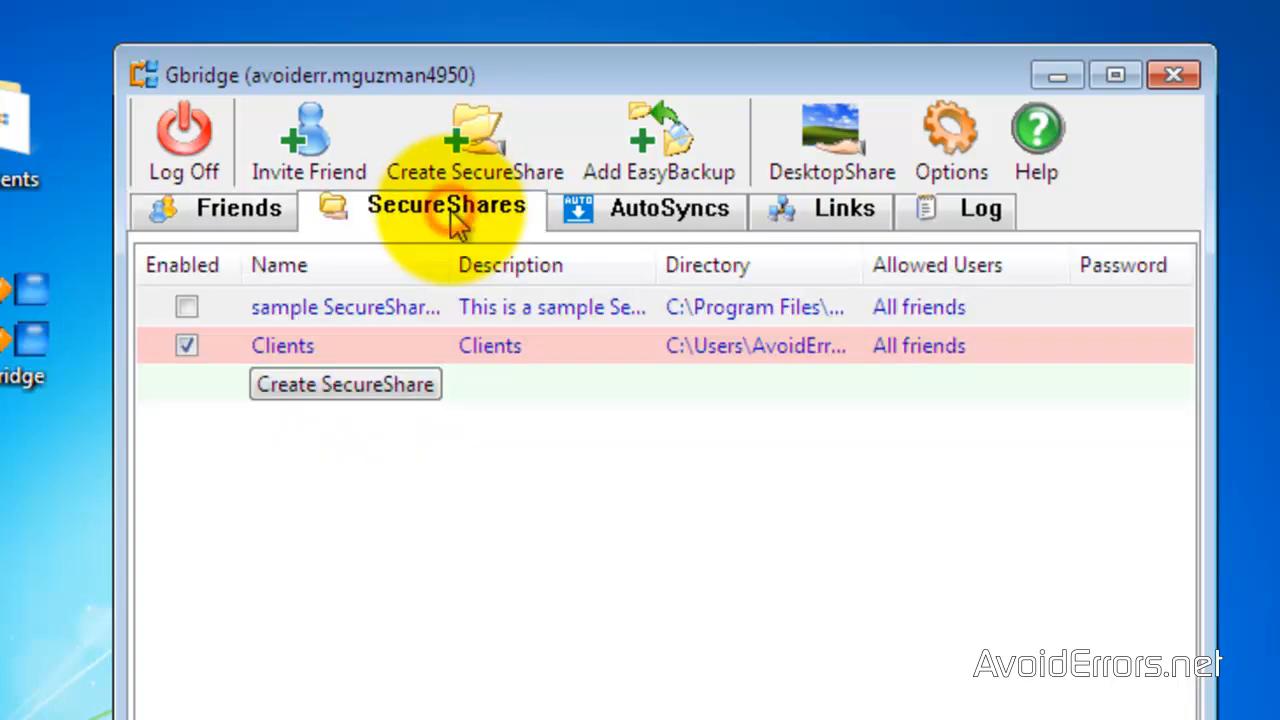
left_click(284, 344)
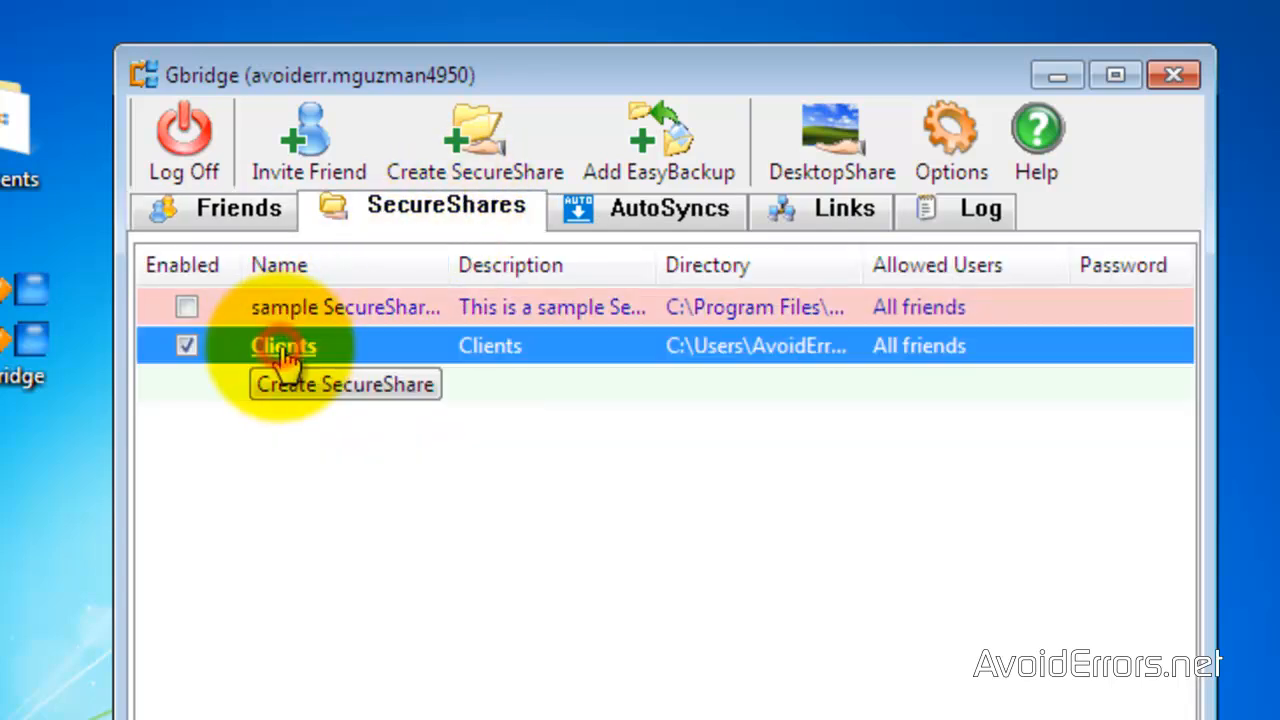
double_click(284, 344)
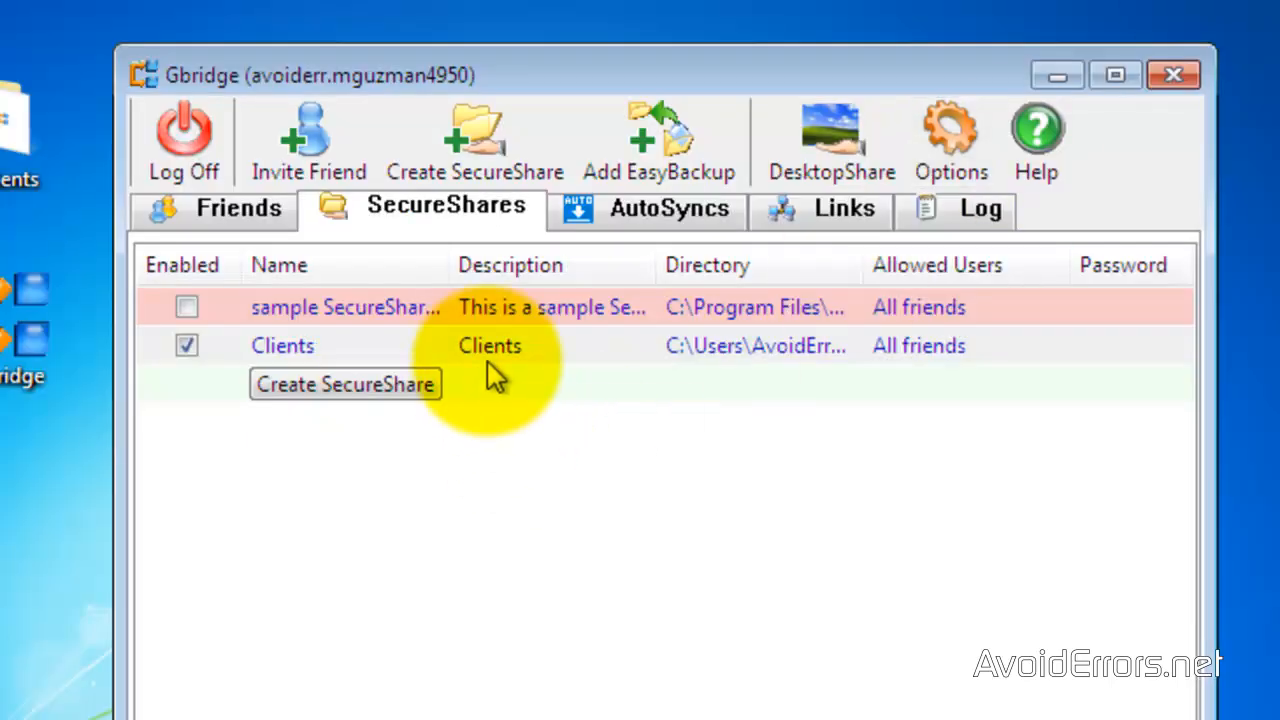
double_click(282, 344)
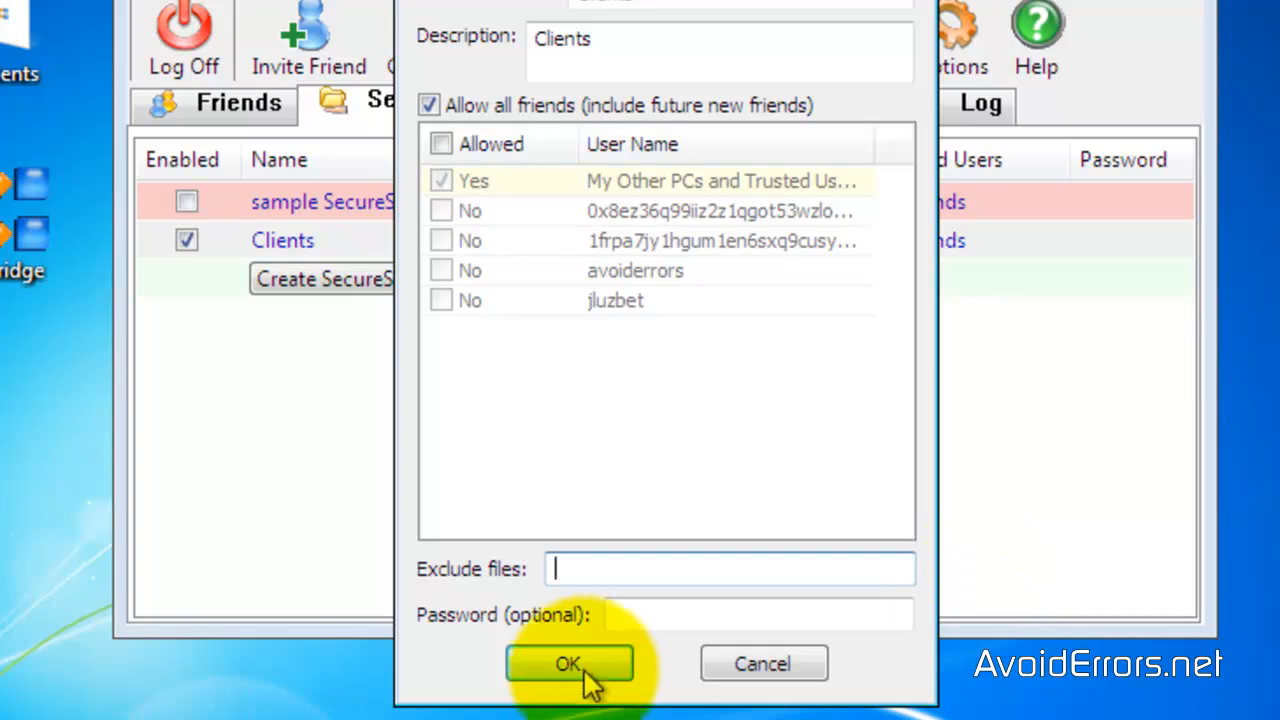
left_click(568, 664)
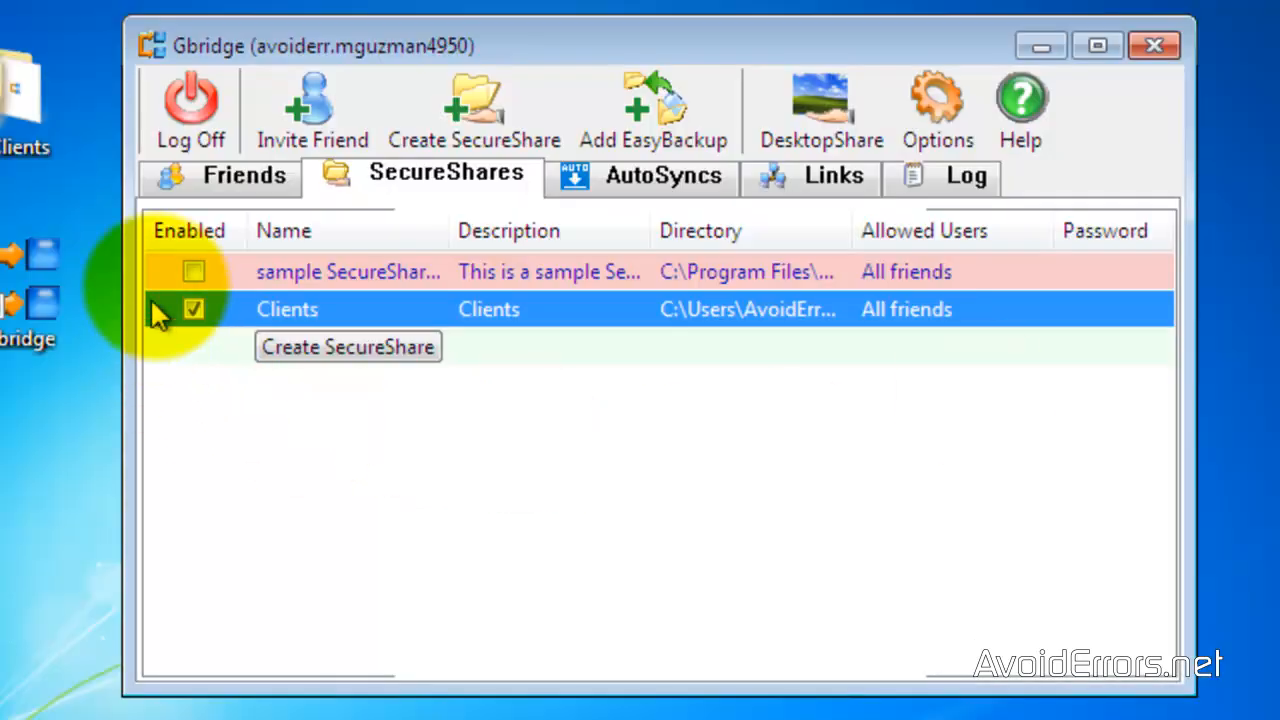
Step: Turn the sample SecureShare back on and confirm the enable prompt
left_click(192, 272)
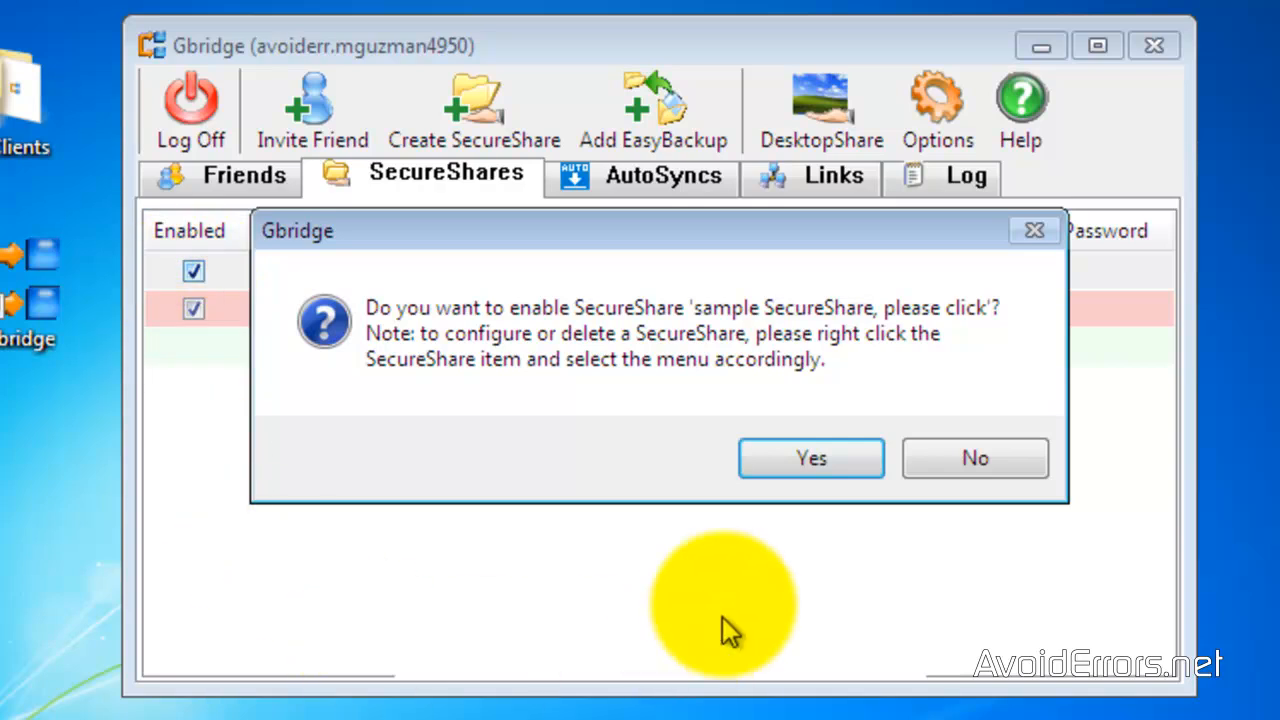
left_click(810, 456)
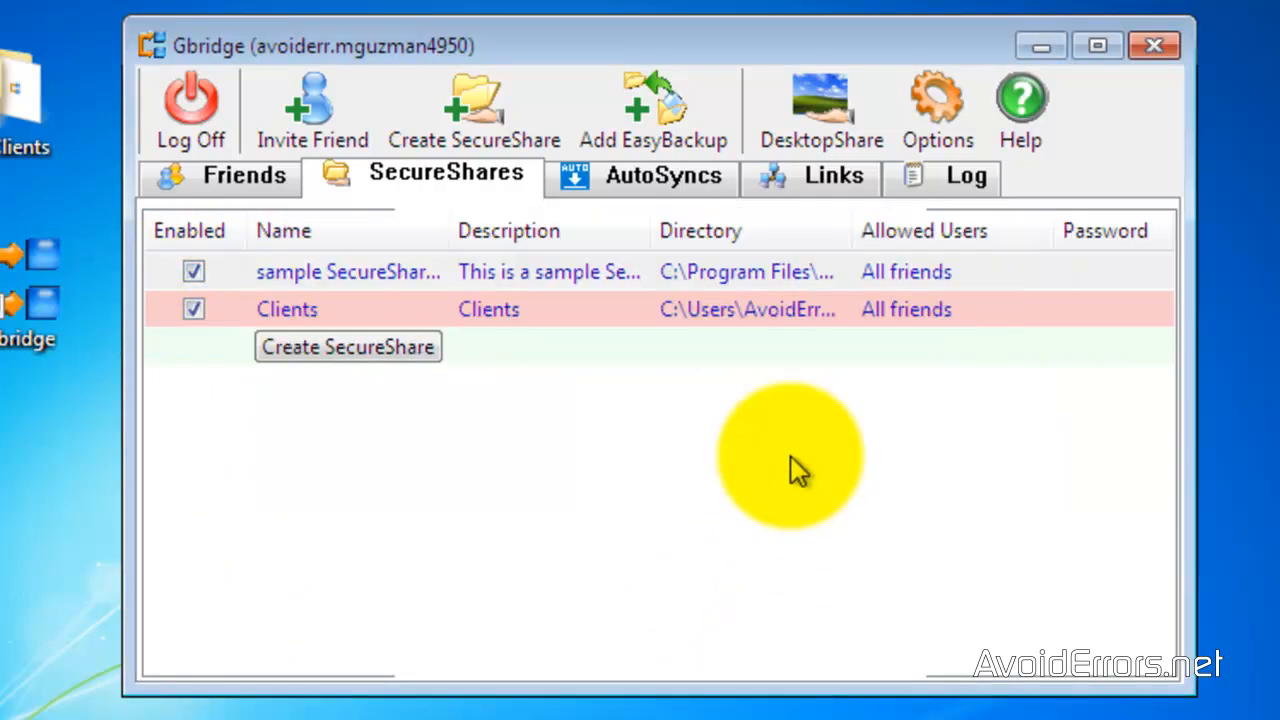
mouse_move(724, 510)
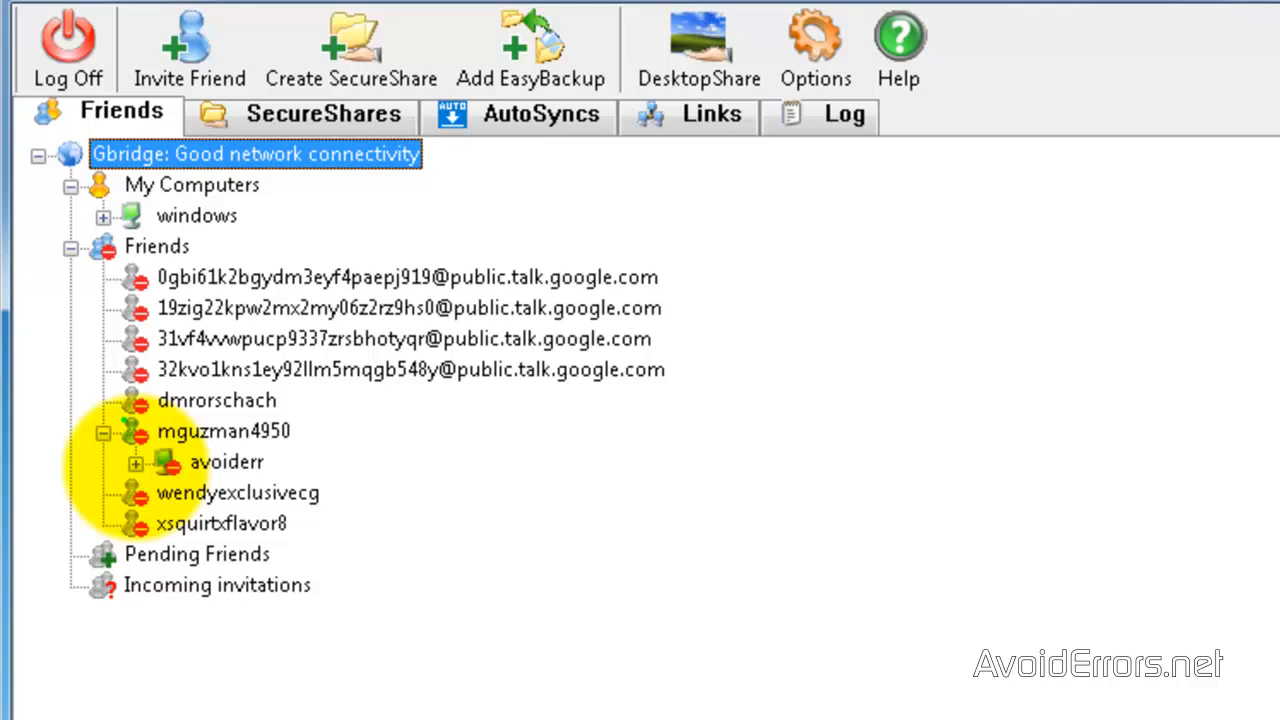
Step: Expand the avoiderr computer to list its sample SecureShare and Clients shares
left_click(136, 462)
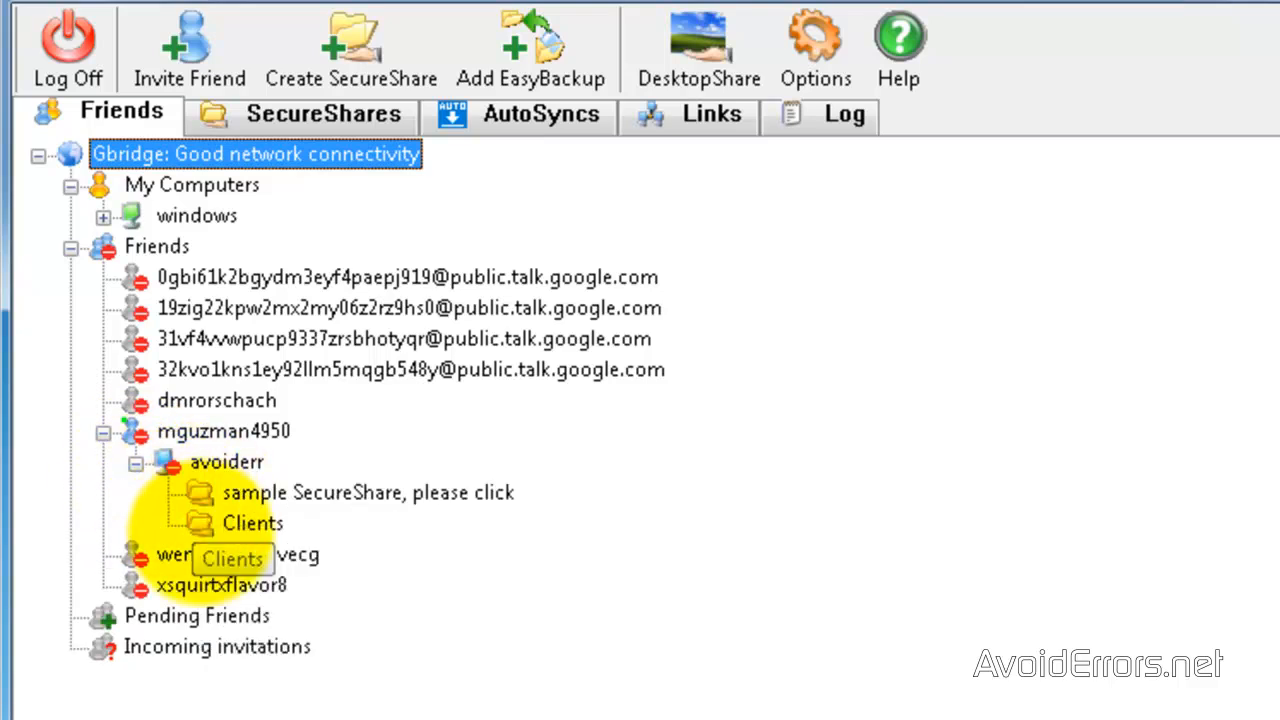